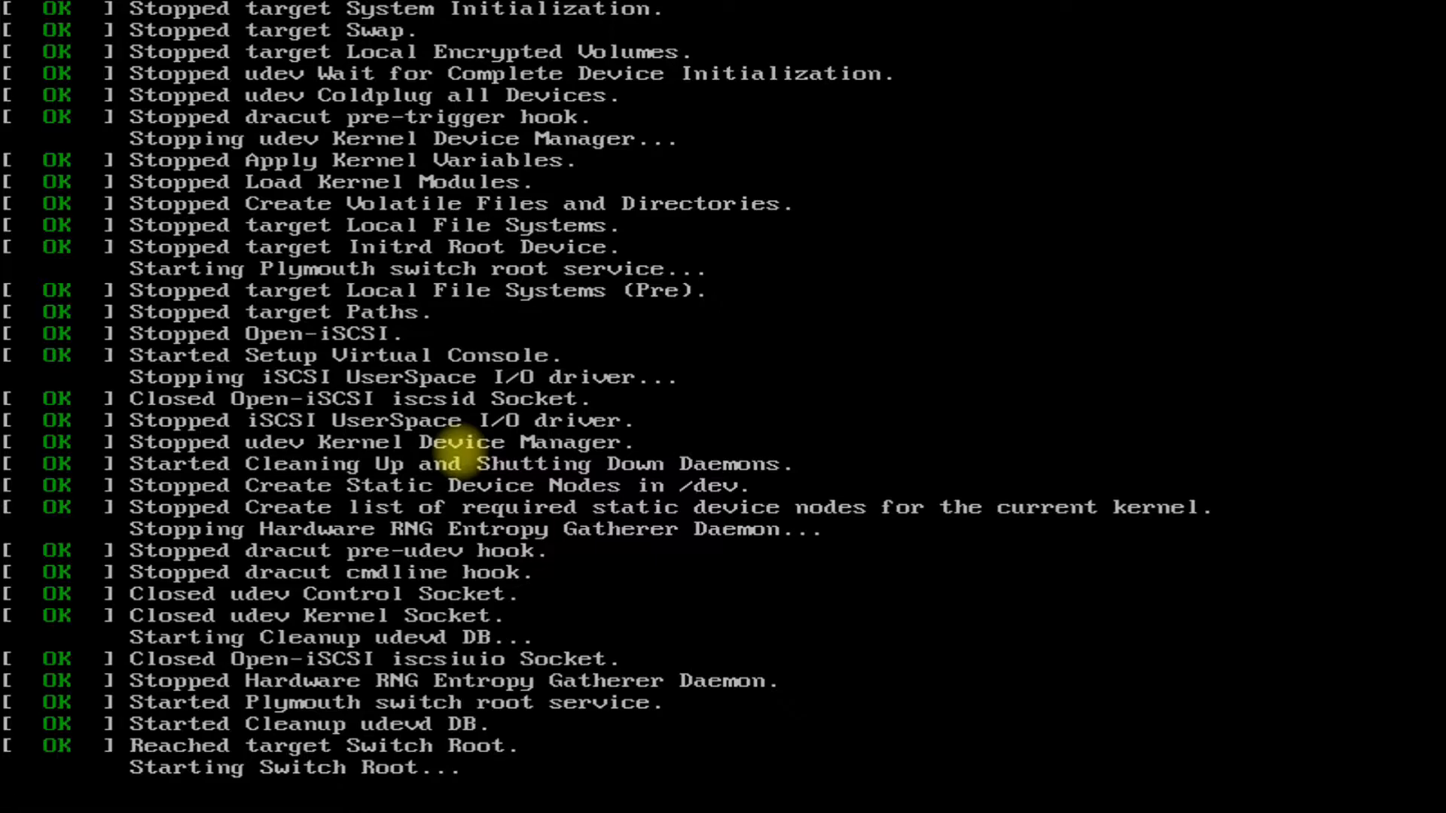
Scroll the Welcome screen language list, leaving English (United States) selected.
{"action": "scroll", "scroll_direction": "down", "scroll_amount": 3}
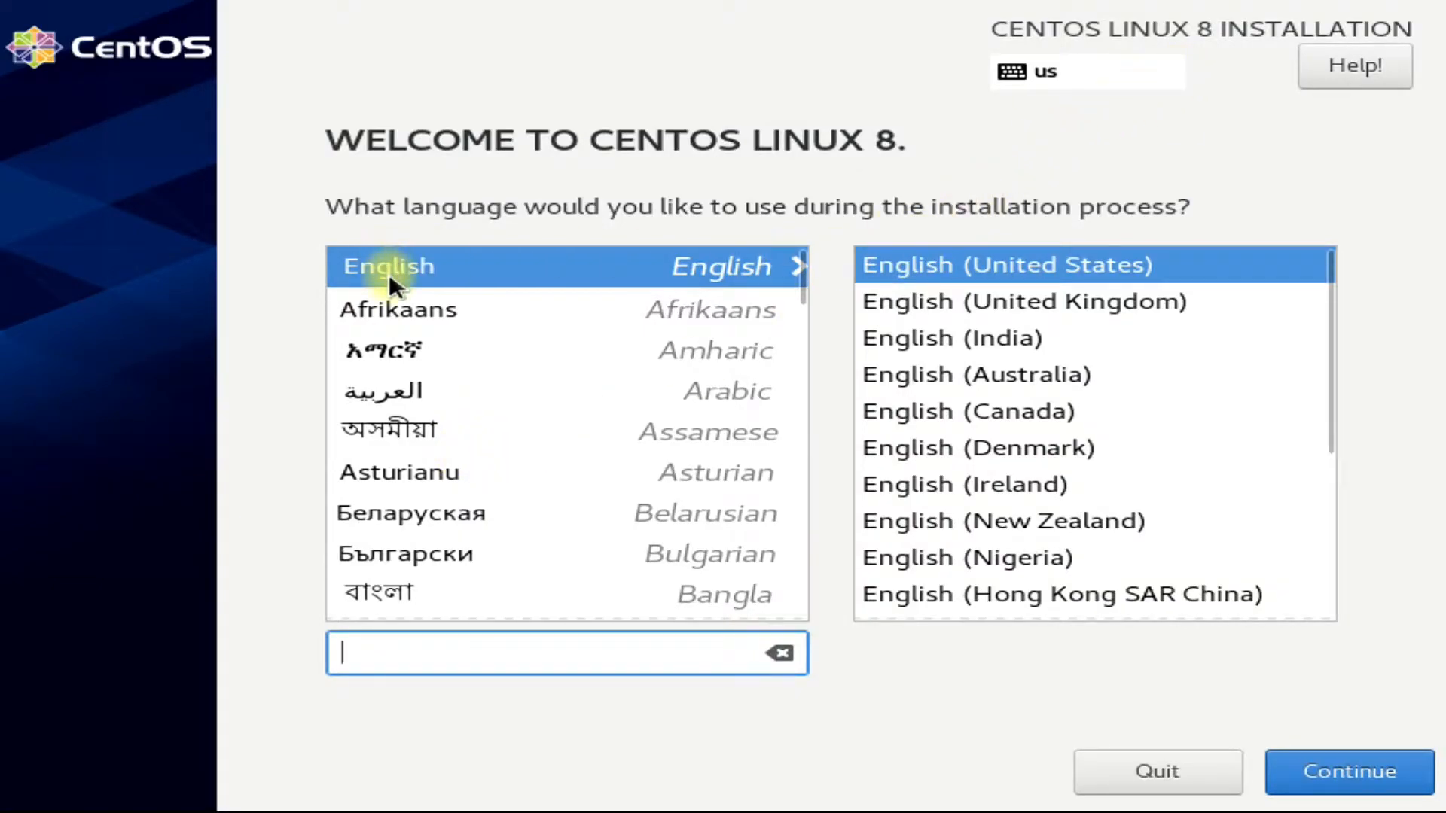
{"action": "mouse_move", "coordinate": [899, 293]}
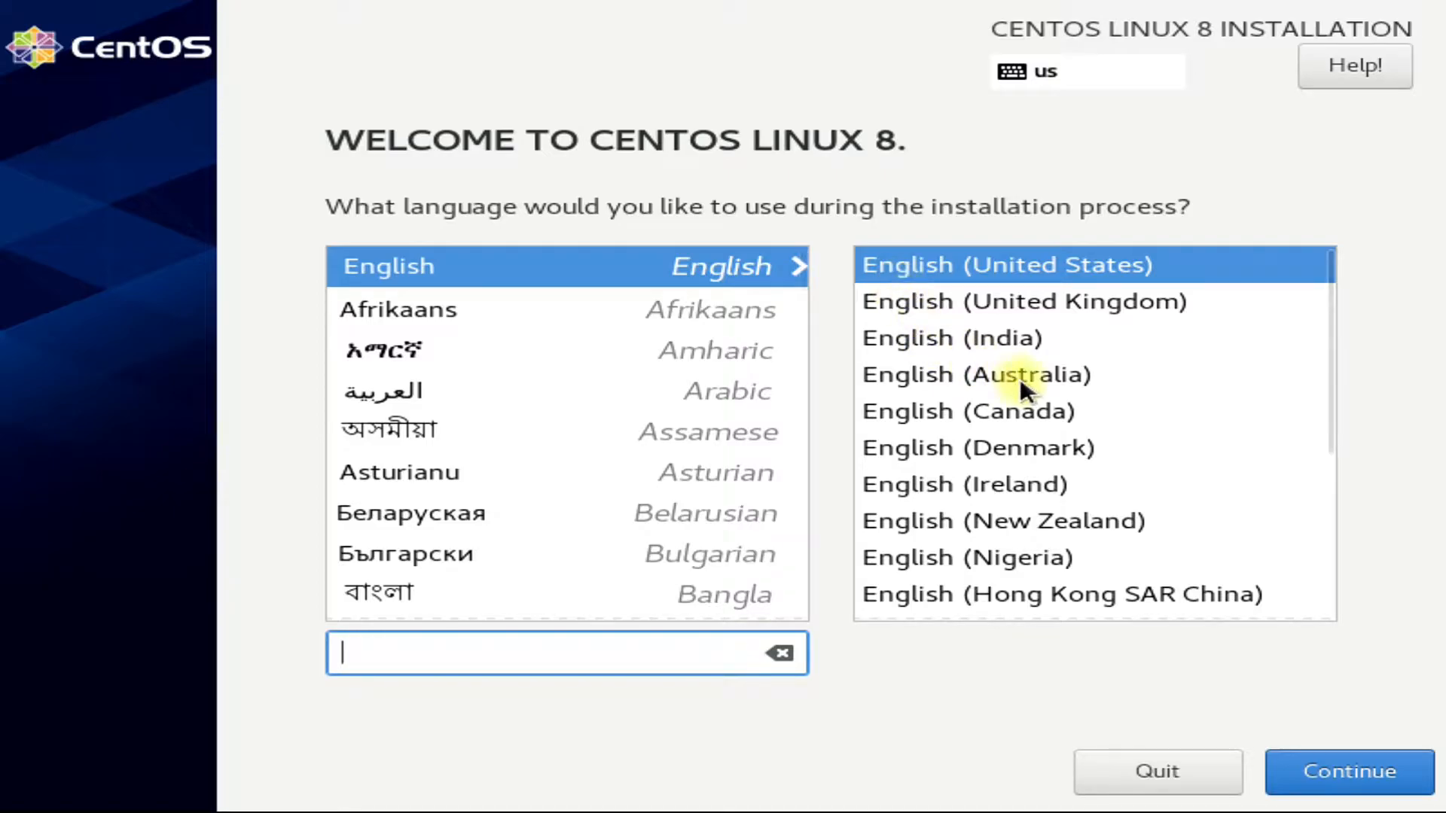
{"action": "scroll", "scroll_direction": "down", "scroll_amount": 3}
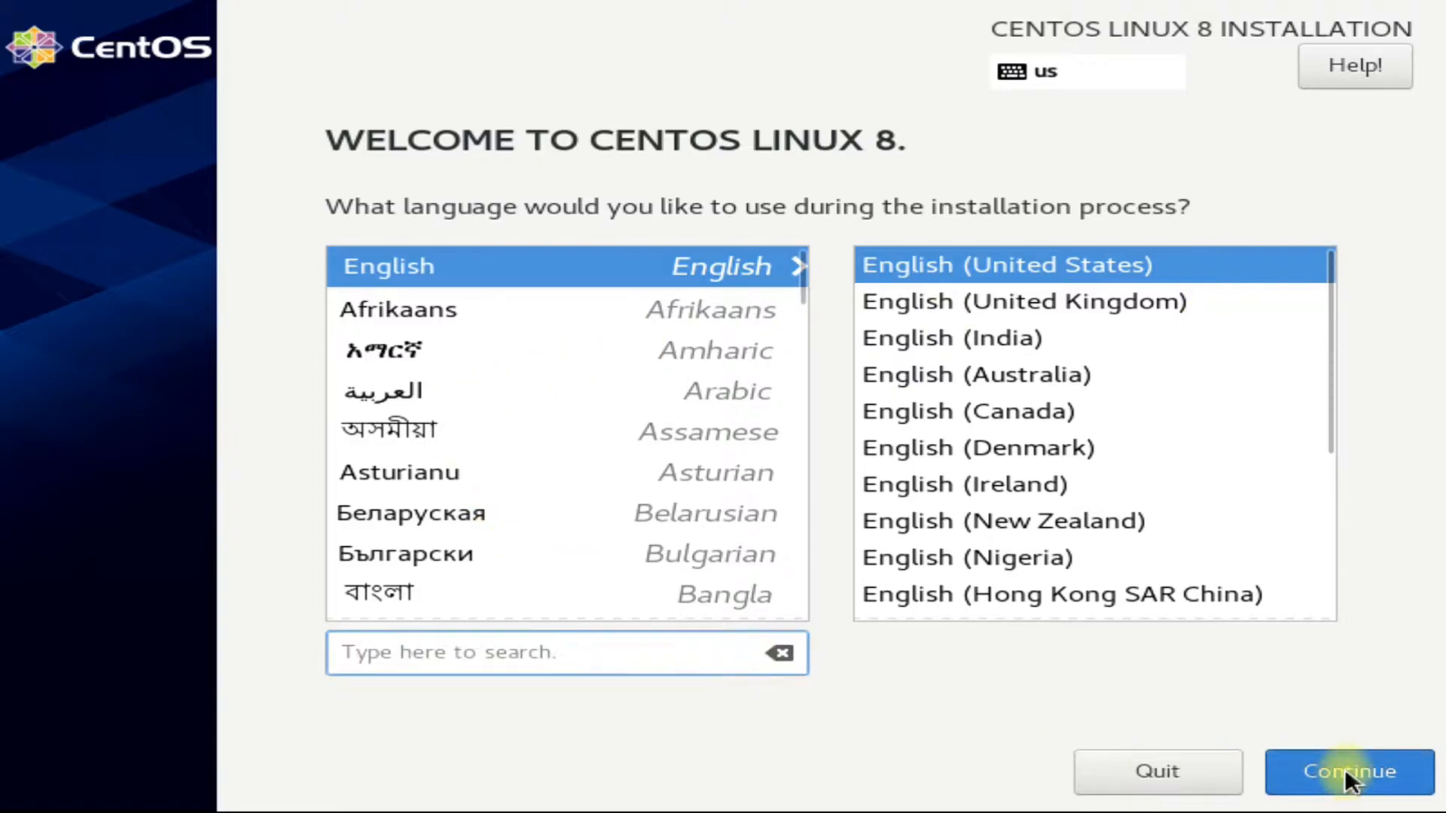
{"action": "mouse_move", "coordinate": [1226, 760]}
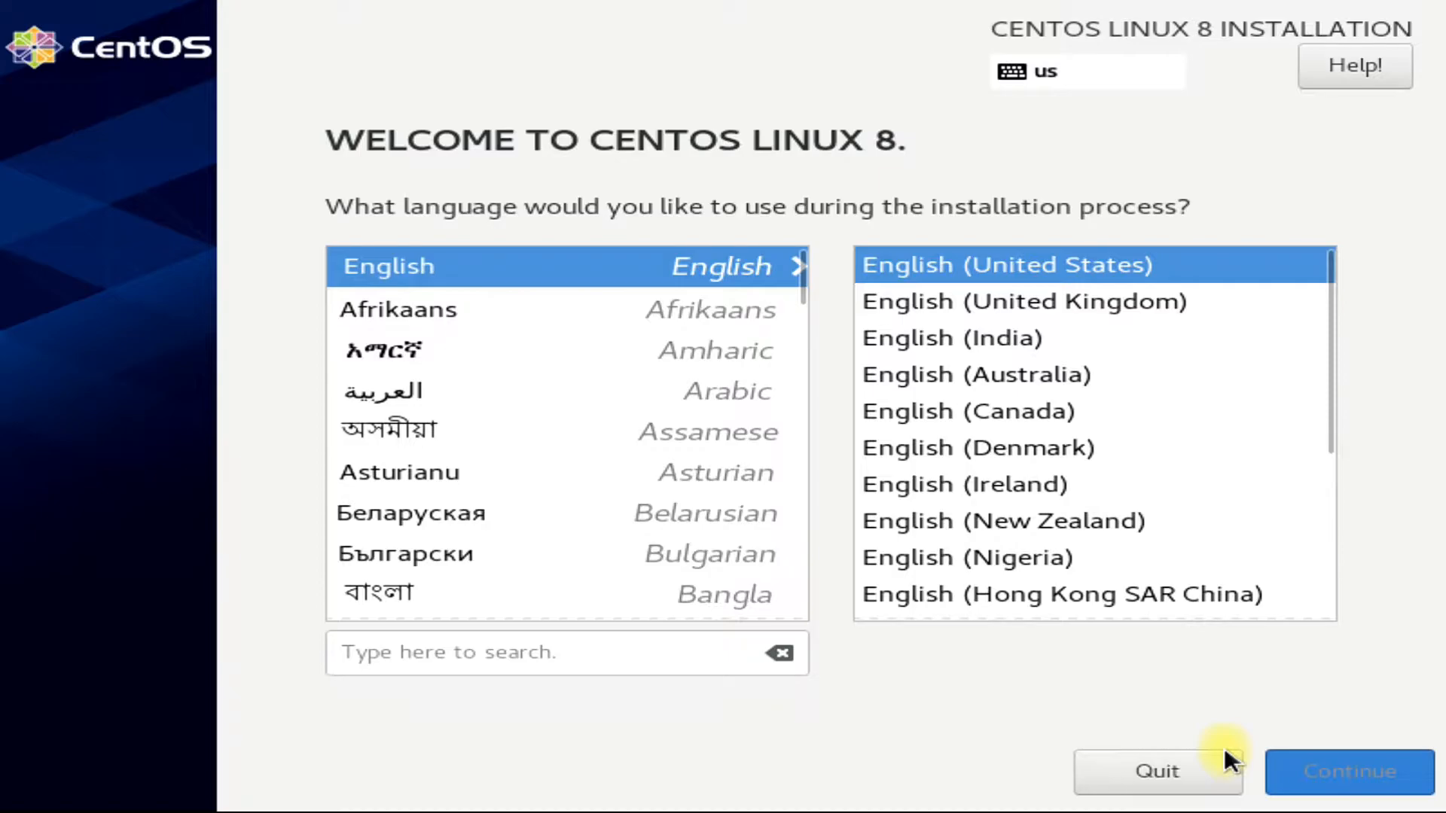
Continue past the Welcome screen and set the time zone to Americas/Winnipeg.
{"action": "left_click", "coordinate": [1347, 771]}
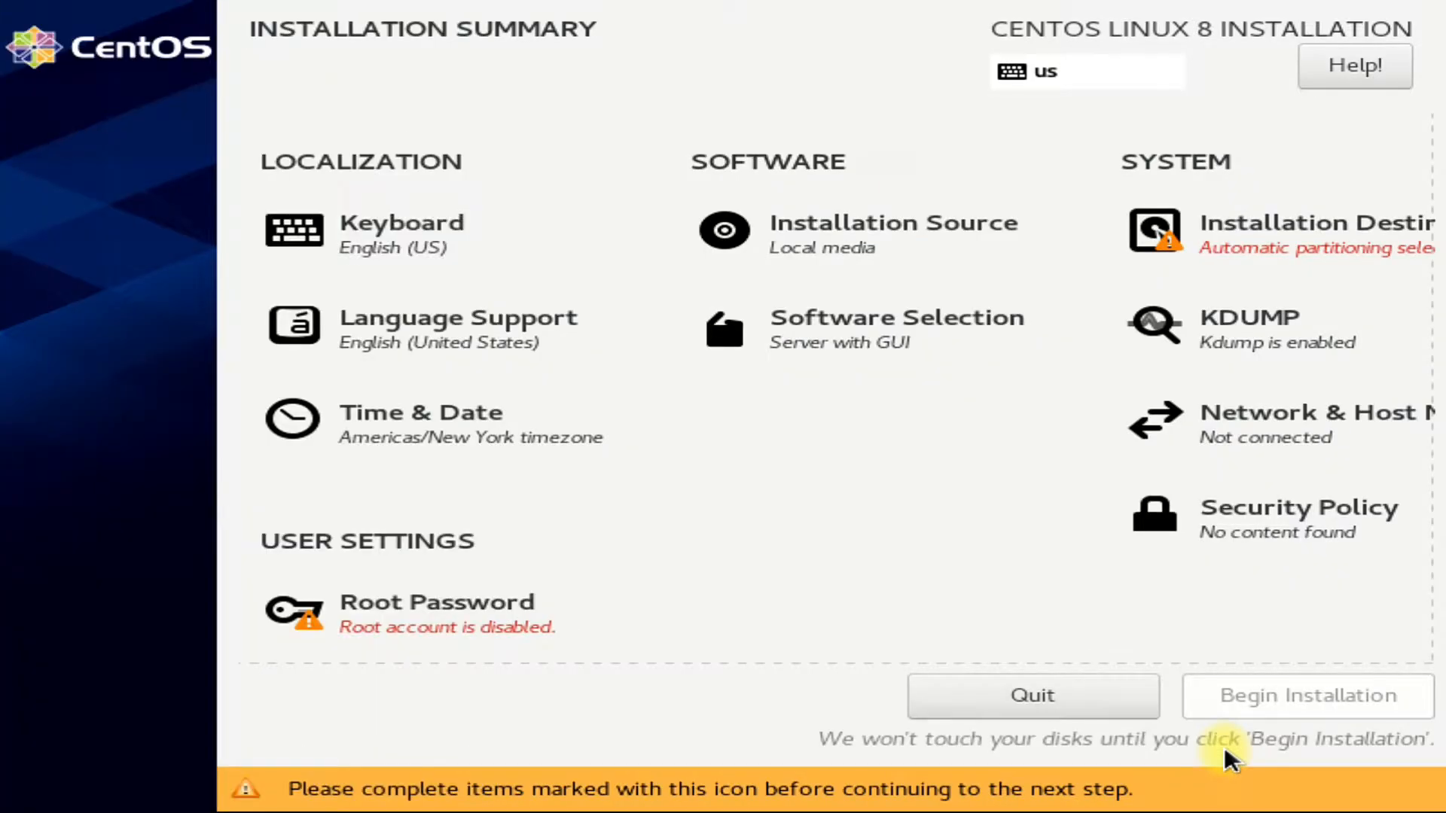
{"action": "mouse_move", "coordinate": [424, 276]}
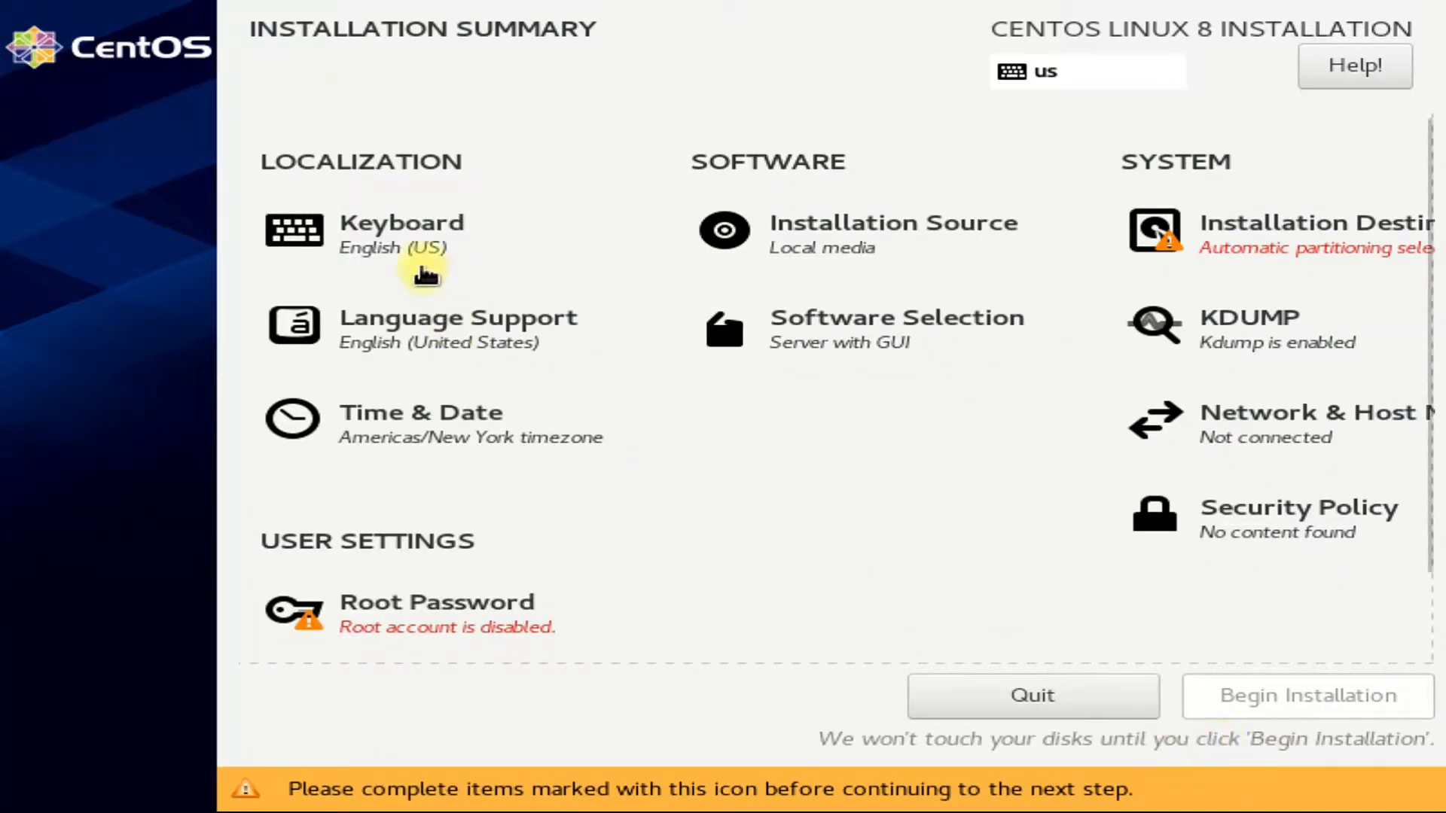
{"action": "mouse_move", "coordinate": [428, 350]}
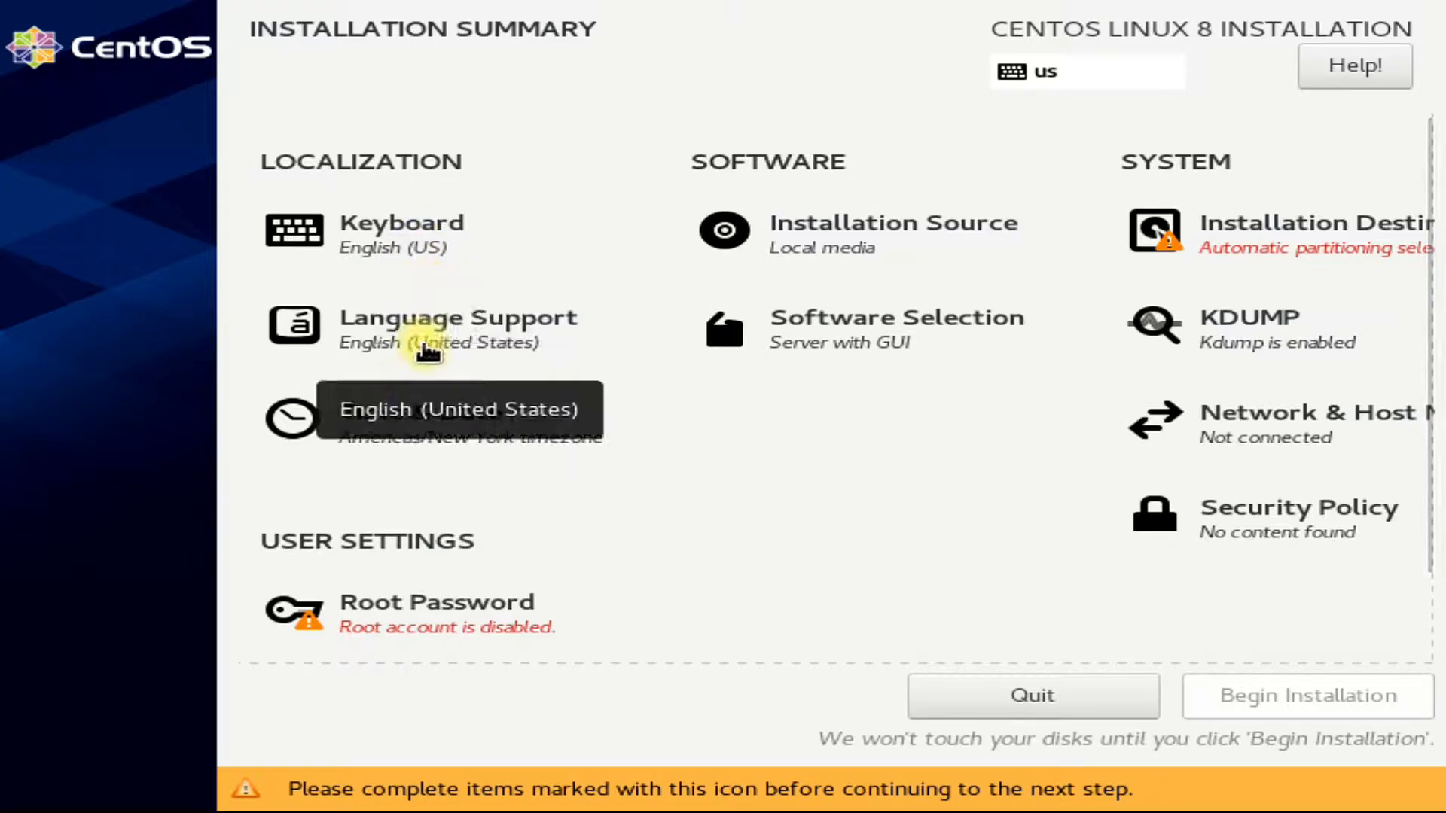
{"action": "mouse_move", "coordinate": [433, 444]}
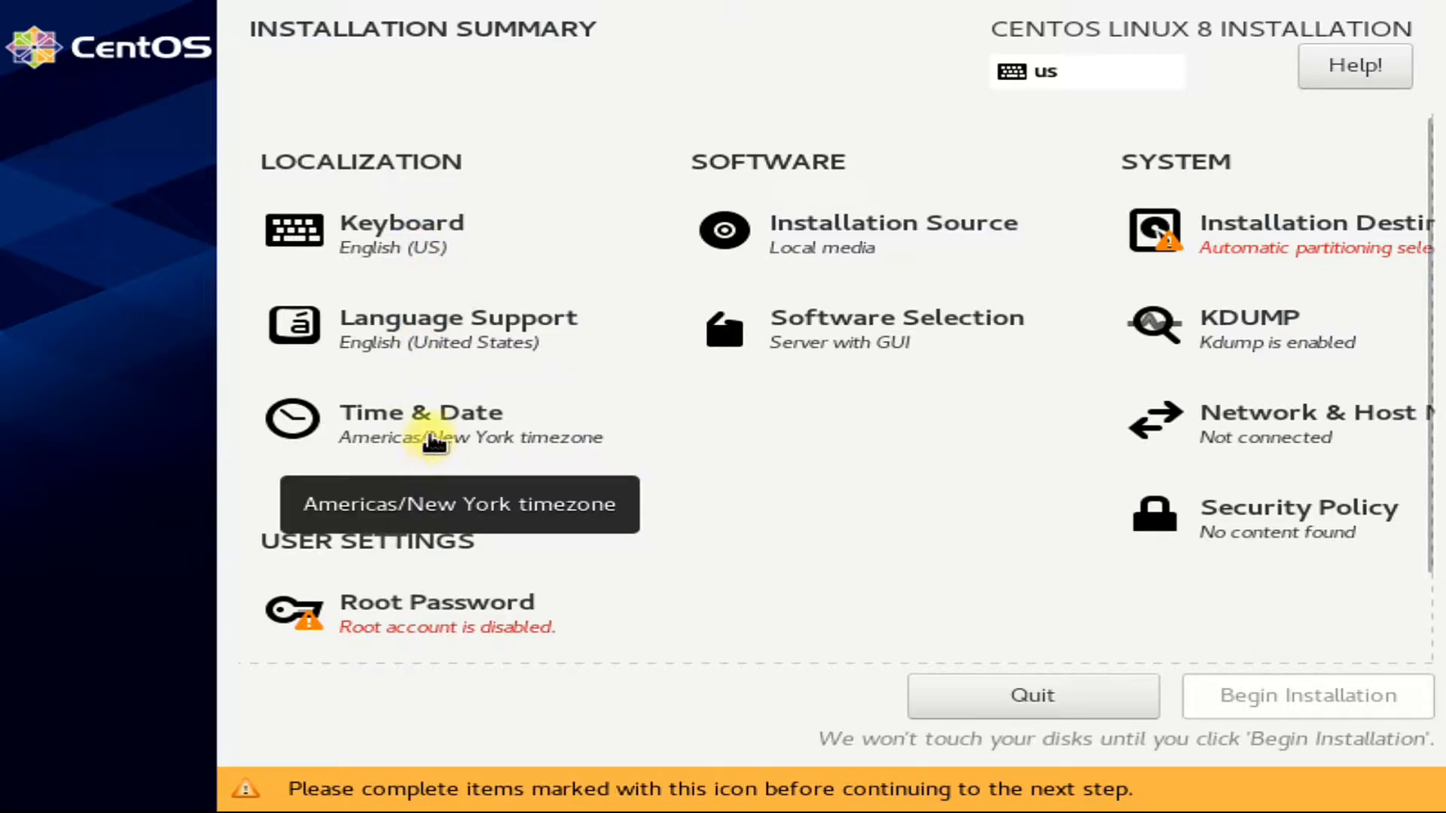
{"action": "left_click", "coordinate": [421, 412]}
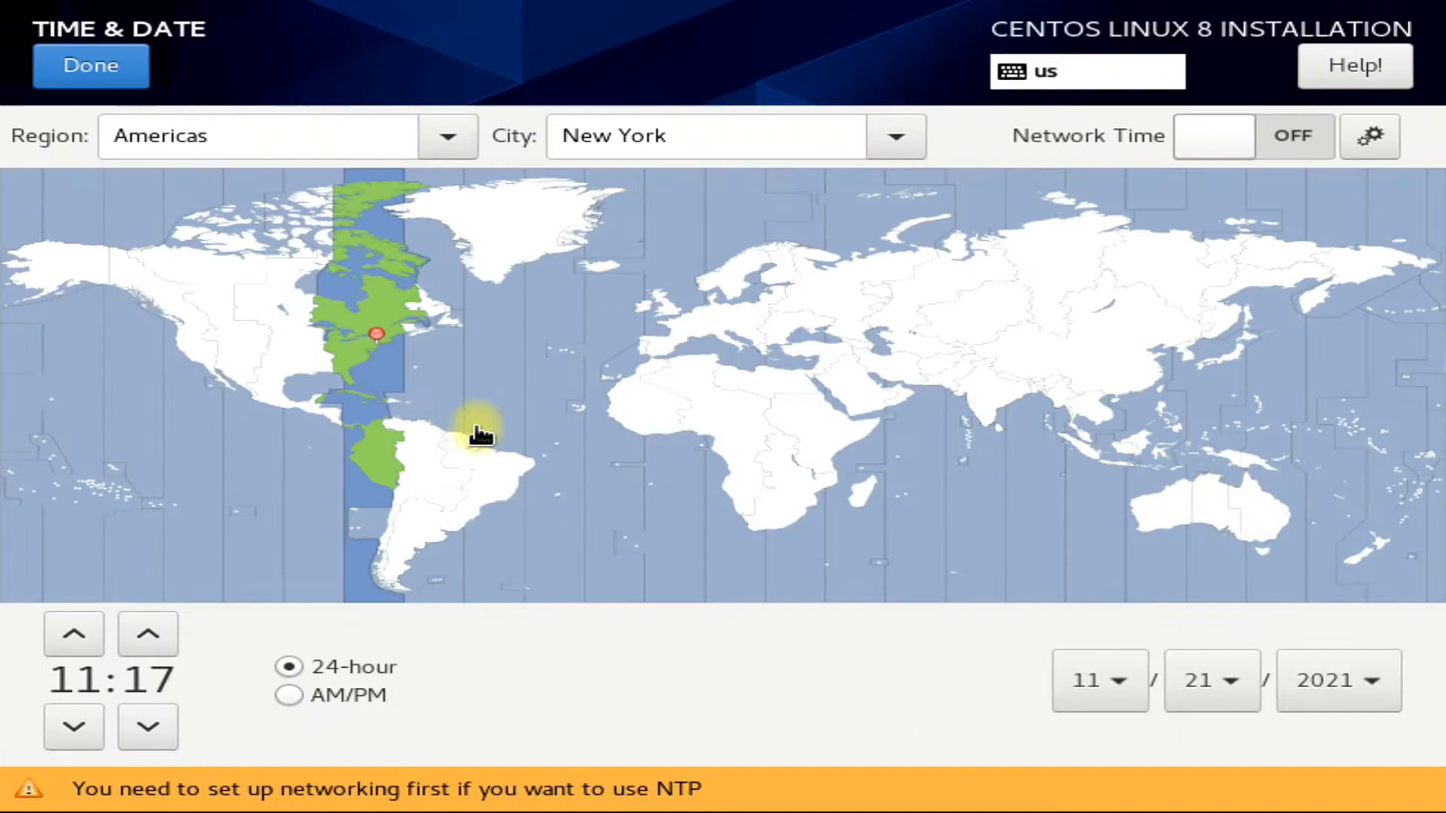
{"action": "mouse_move", "coordinate": [291, 296]}
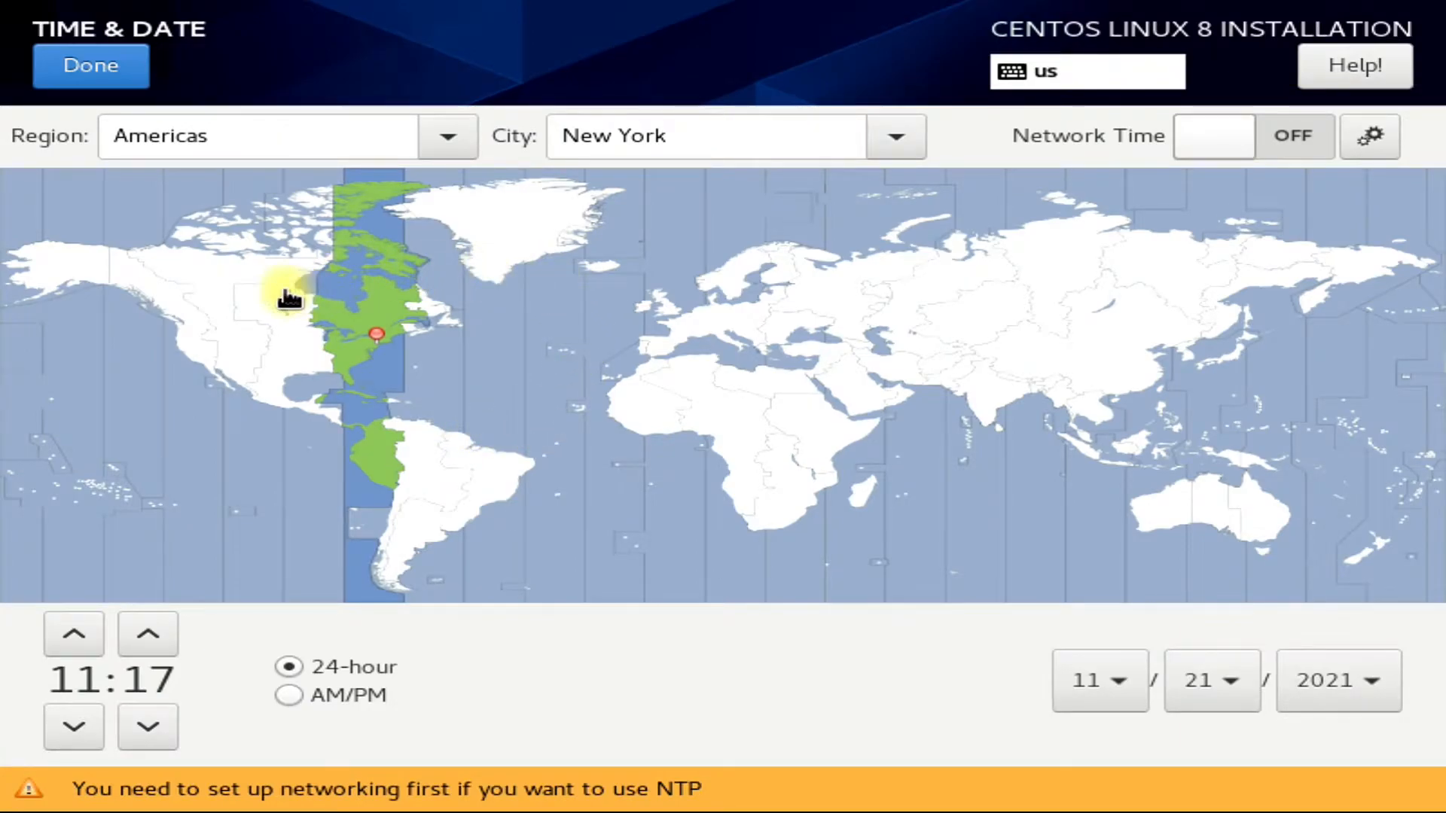
{"action": "left_click", "coordinate": [281, 307]}
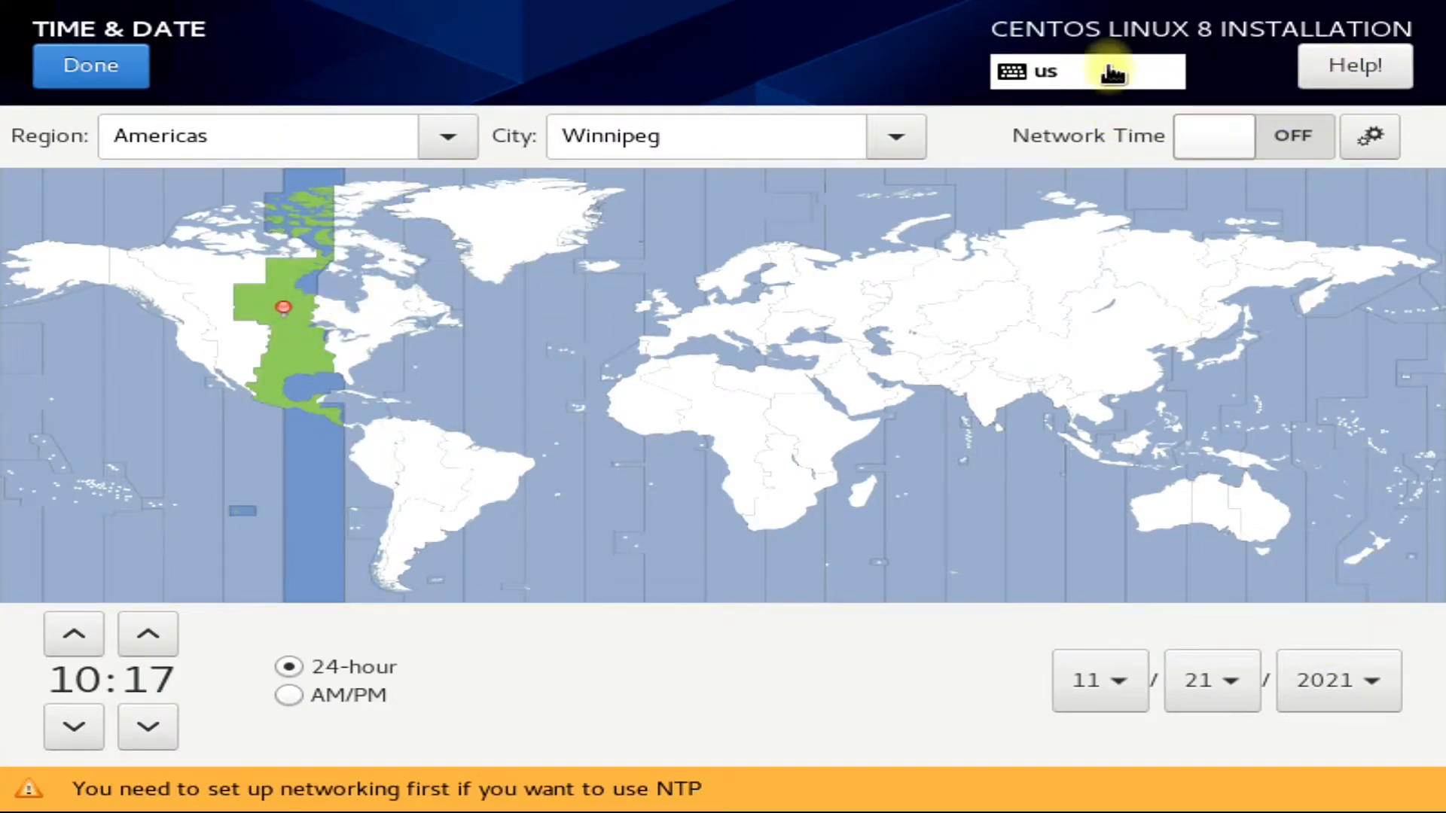
{"action": "left_click", "coordinate": [90, 65]}
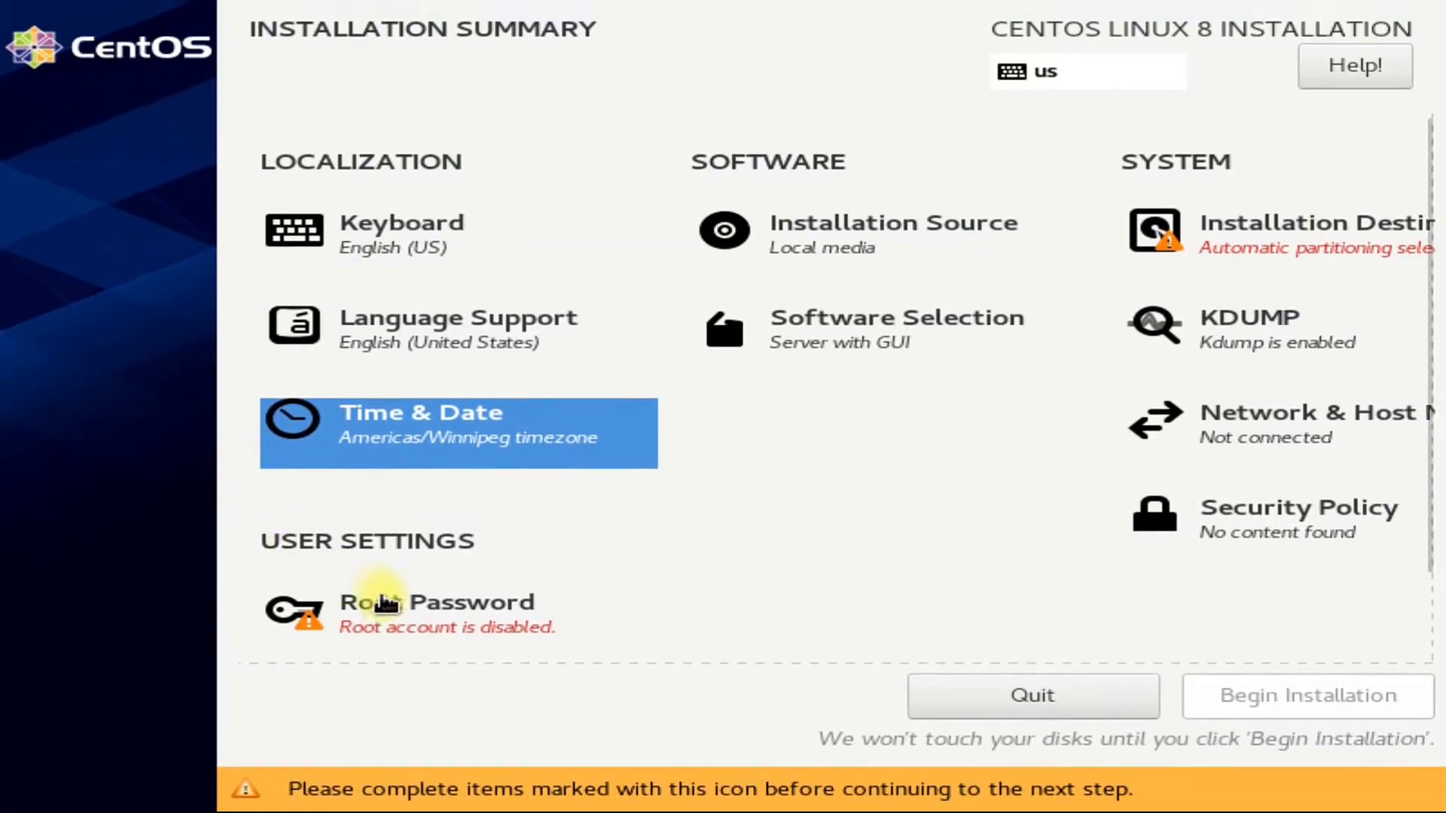
Enter a root password and keep it despite the weak-password warning.
{"action": "left_click", "coordinate": [435, 612]}
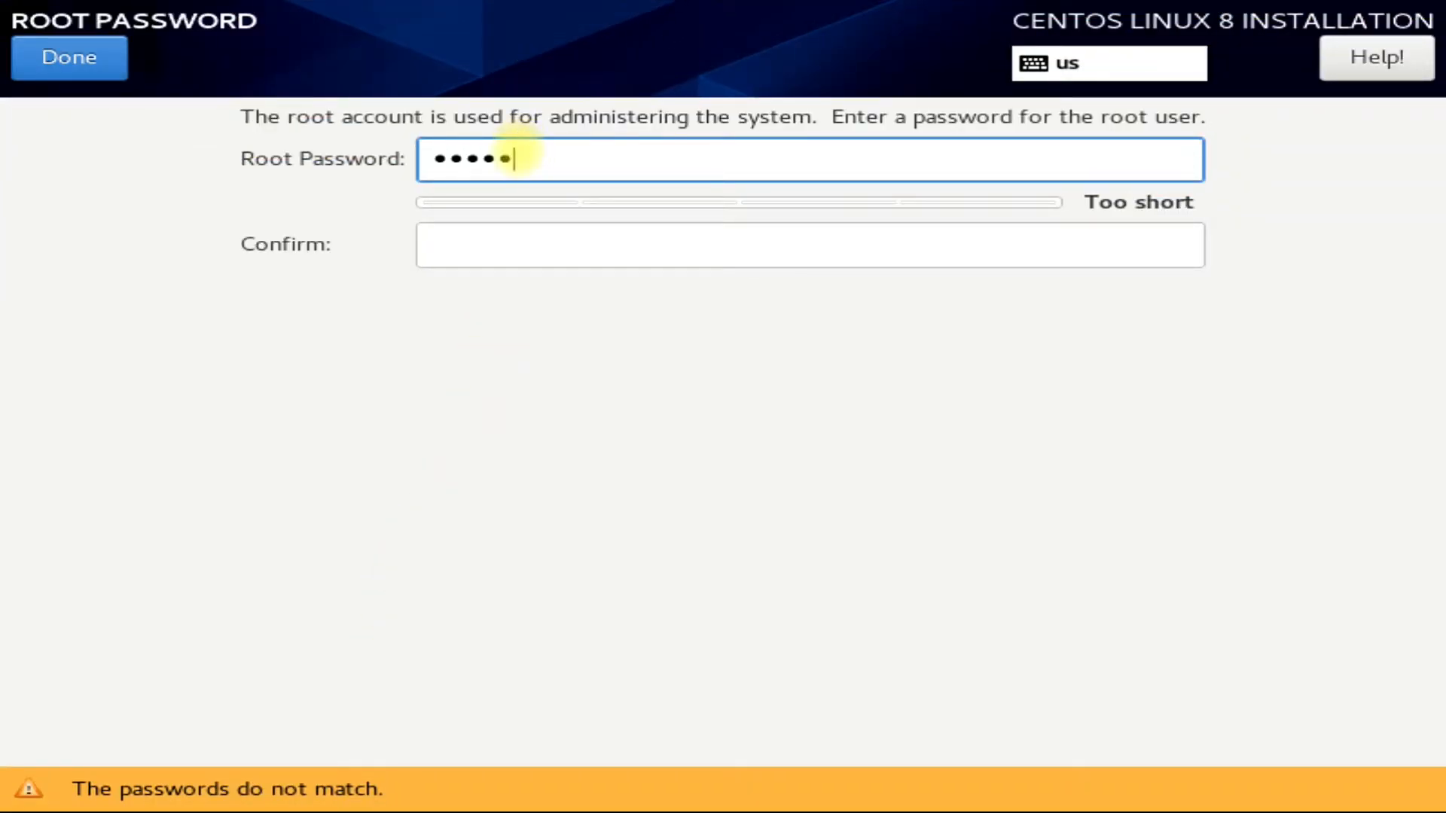
{"action": "type", "text": "•••"}
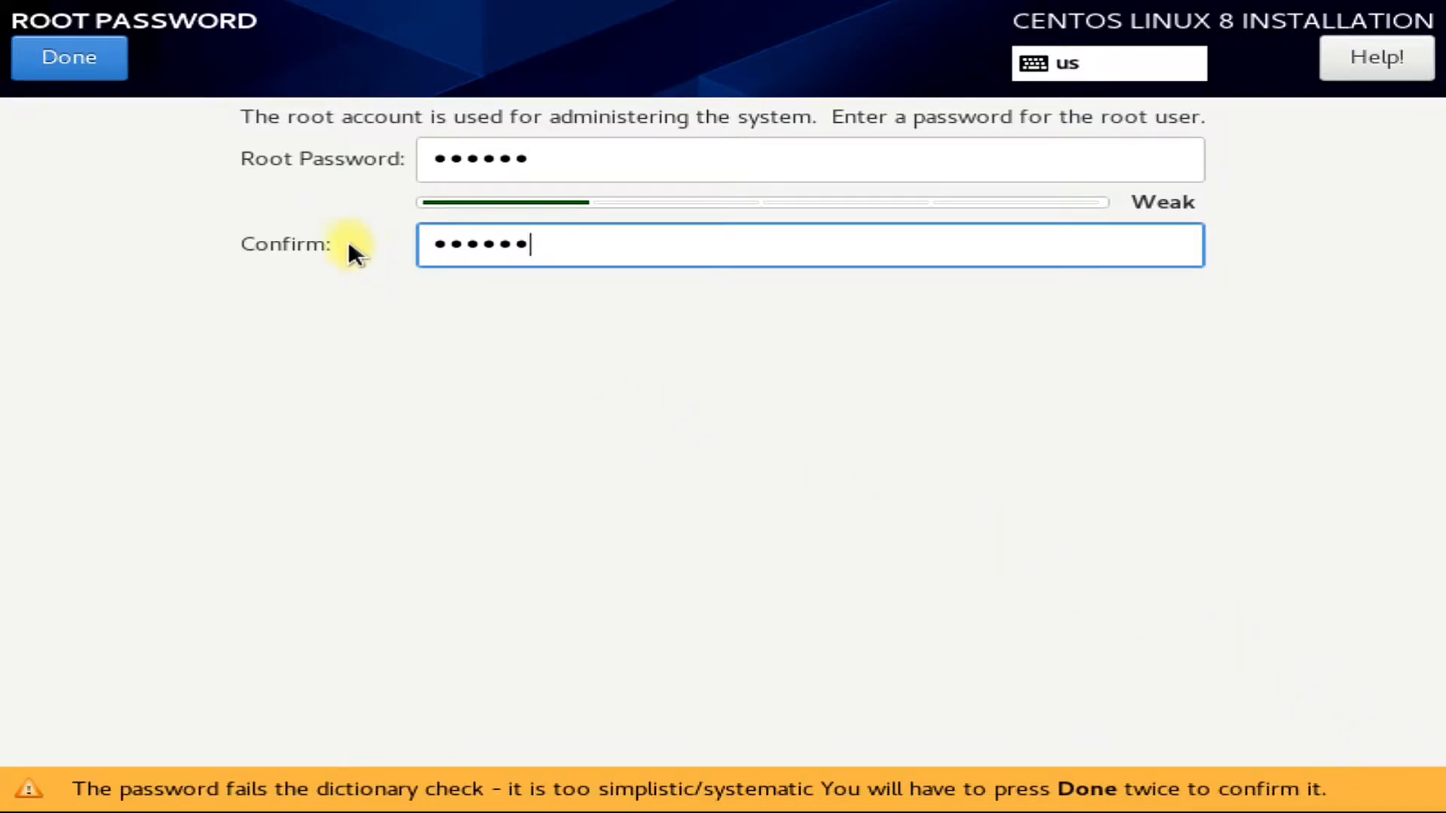
{"action": "left_click", "coordinate": [68, 58]}
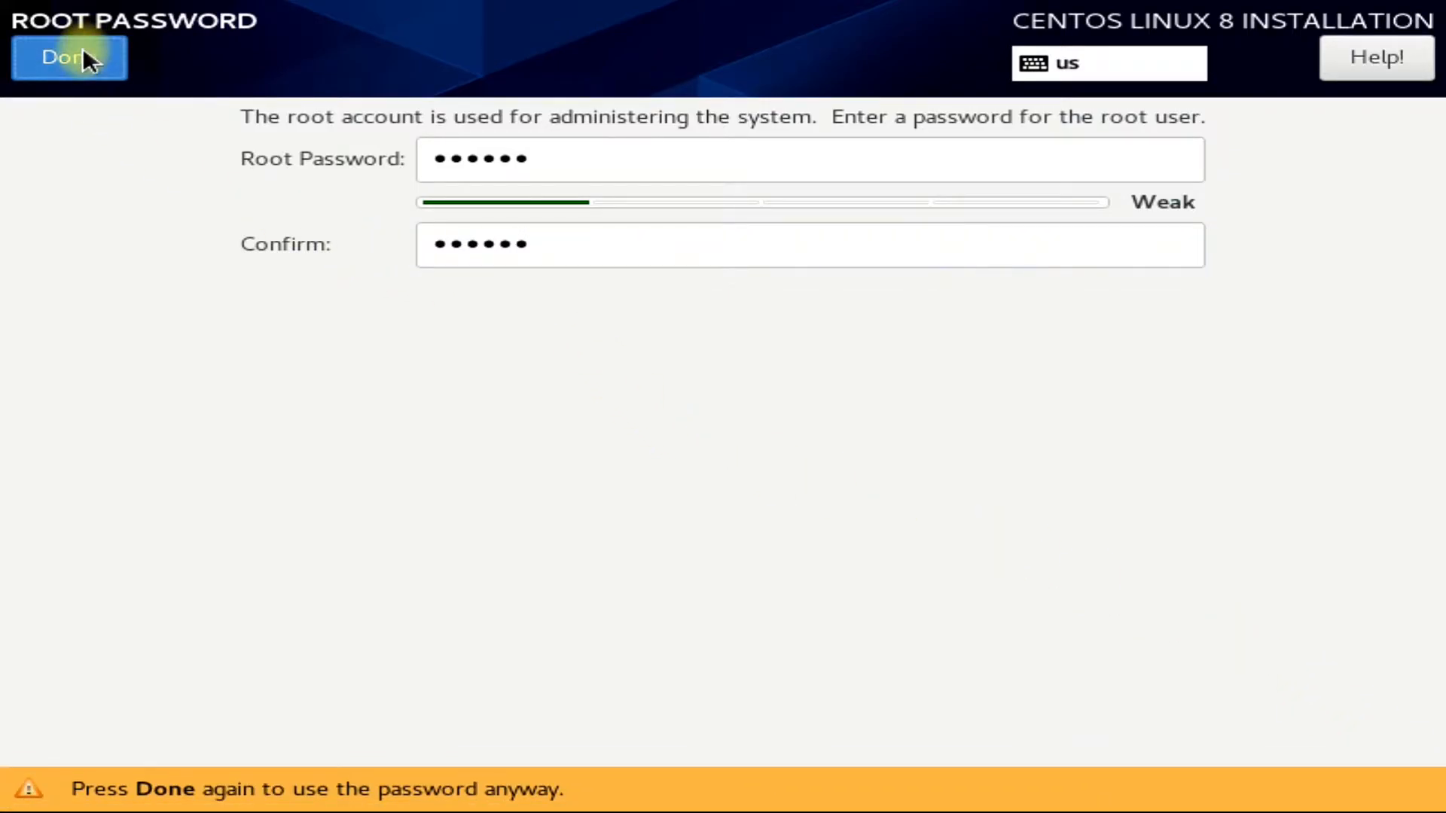
{"action": "left_click", "coordinate": [65, 57]}
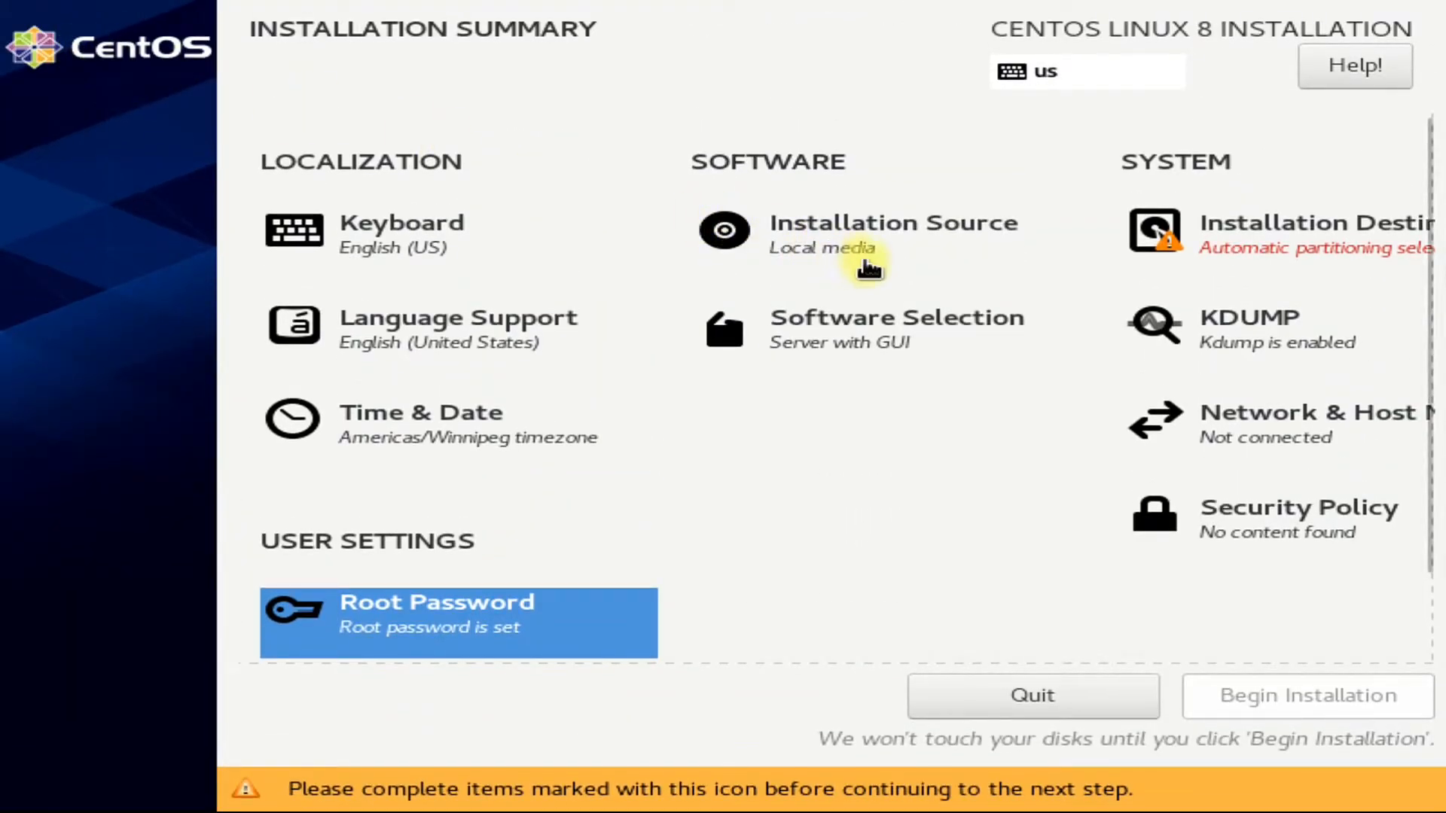
{"action": "mouse_move", "coordinate": [874, 386]}
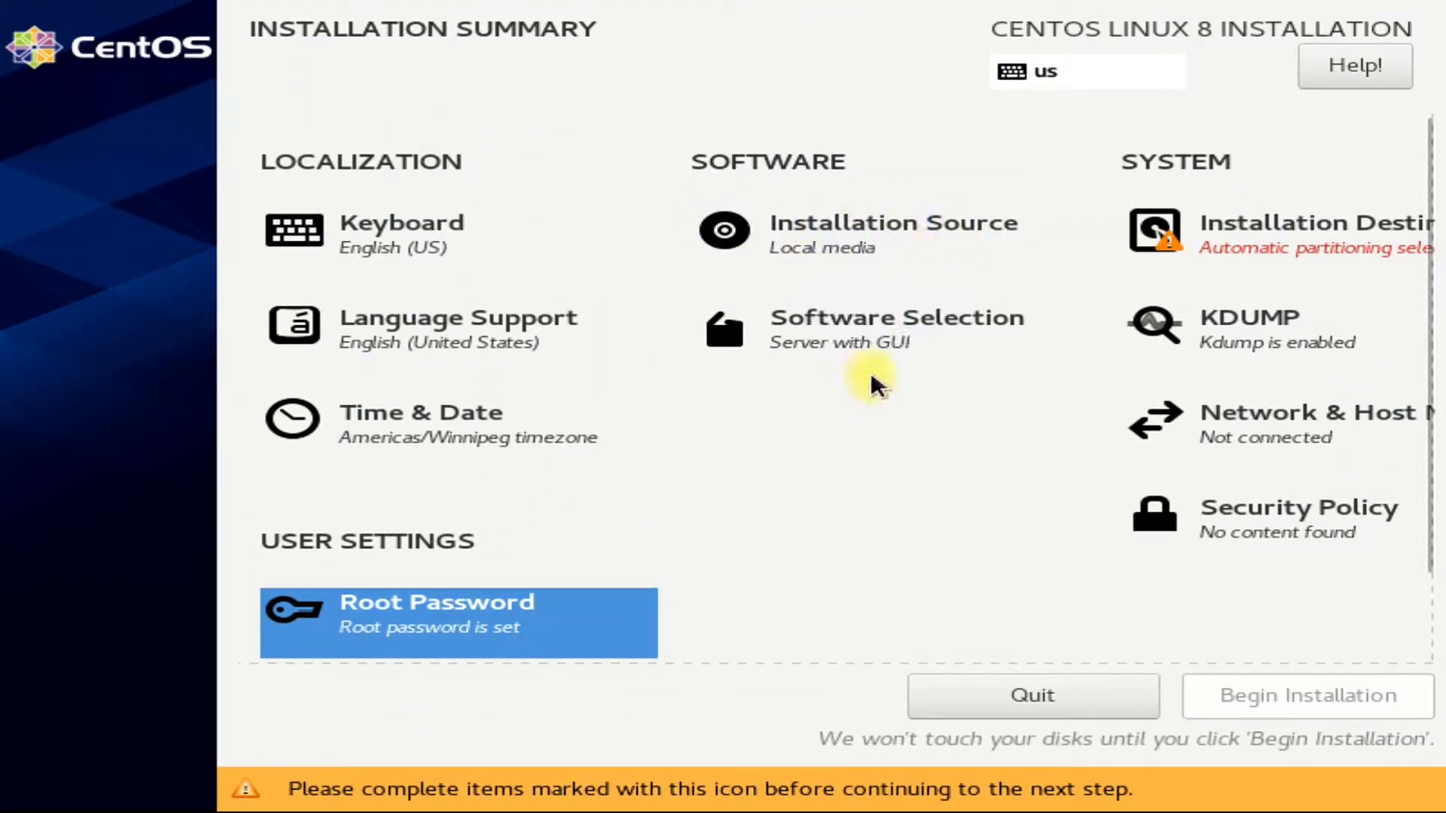
Keep Server with GUI, accept automatic partitioning and the connected ens33 network.
{"action": "left_click", "coordinate": [895, 328]}
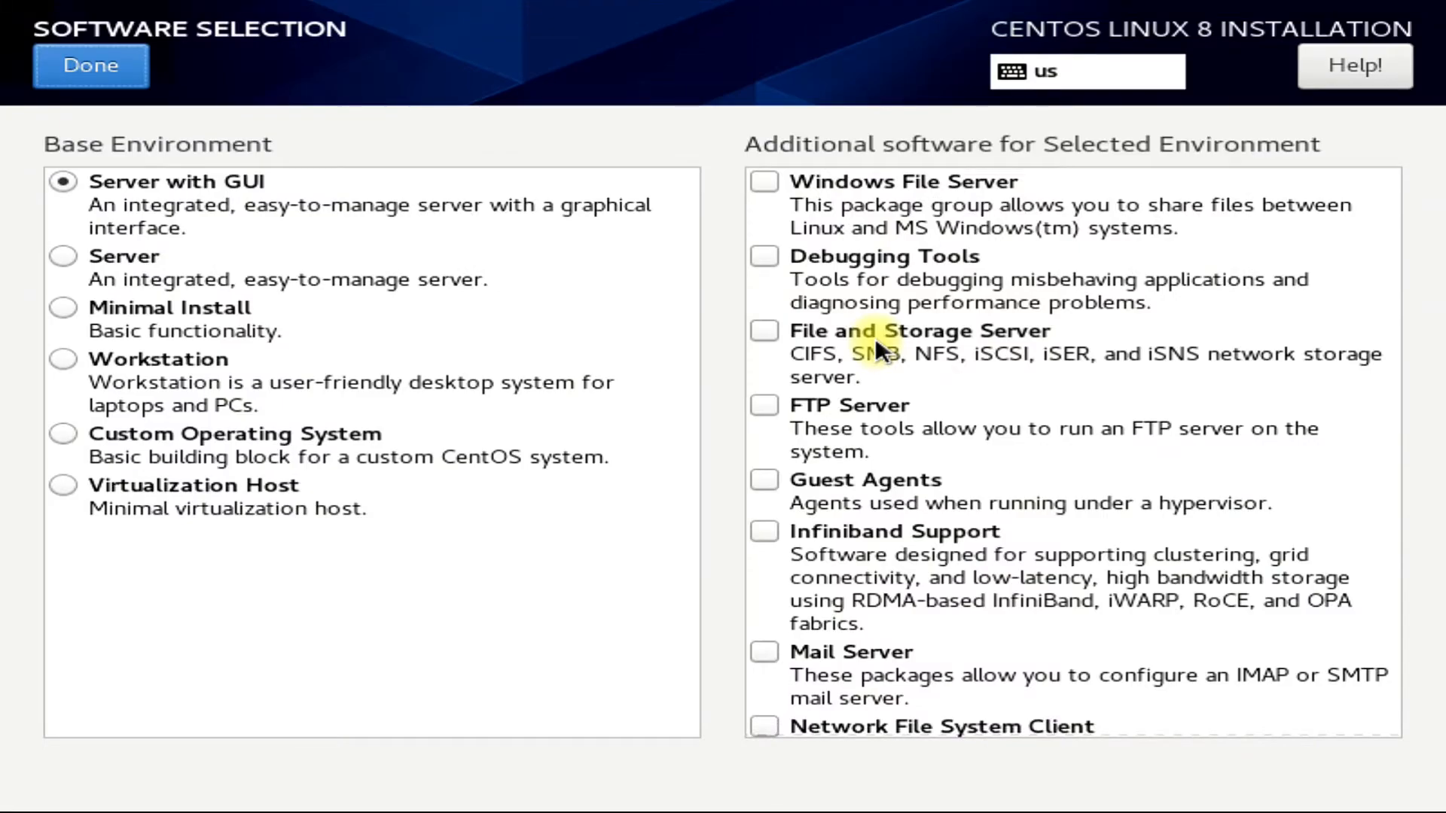
{"action": "mouse_move", "coordinate": [276, 235]}
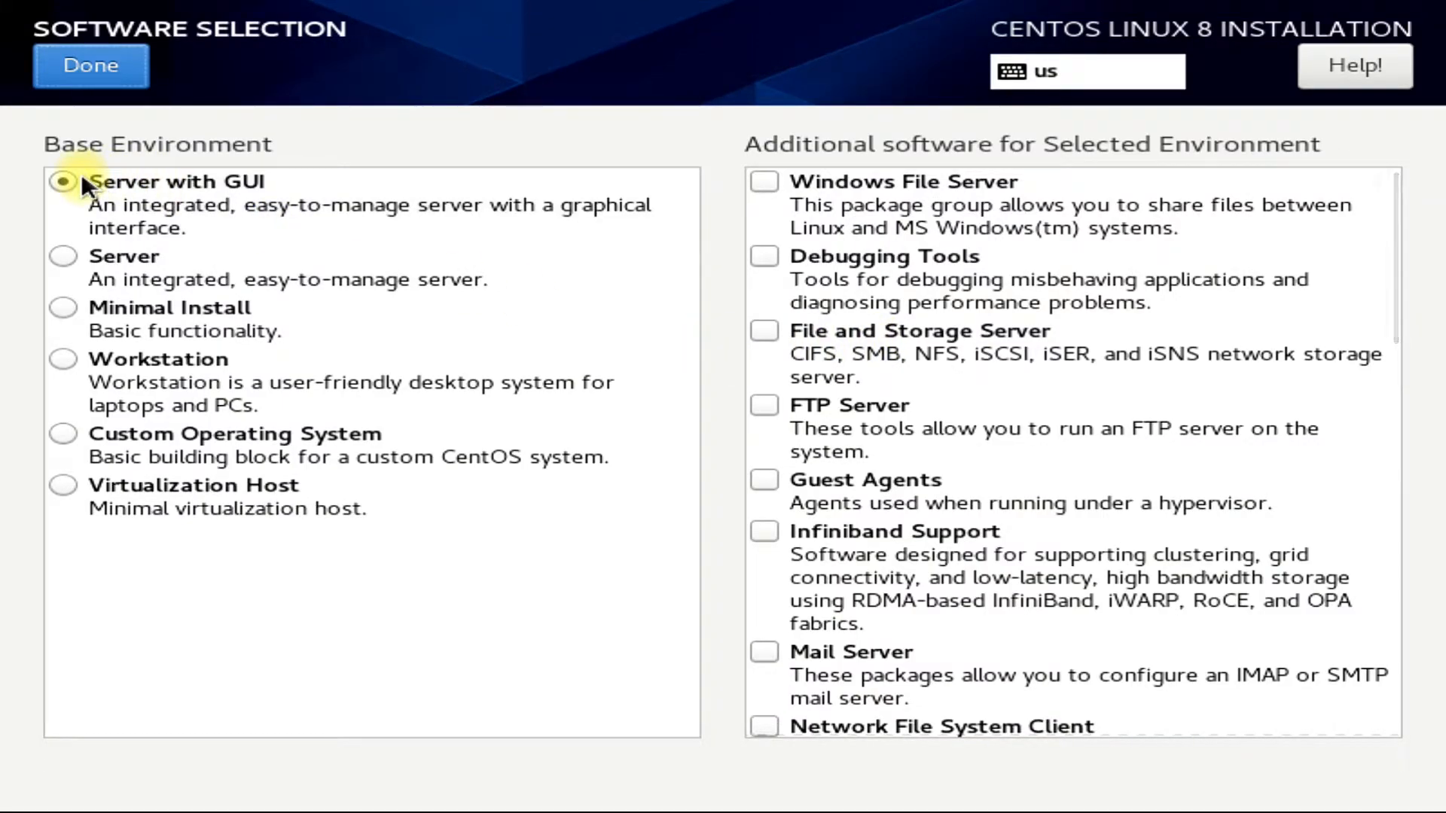
{"action": "mouse_move", "coordinate": [164, 128]}
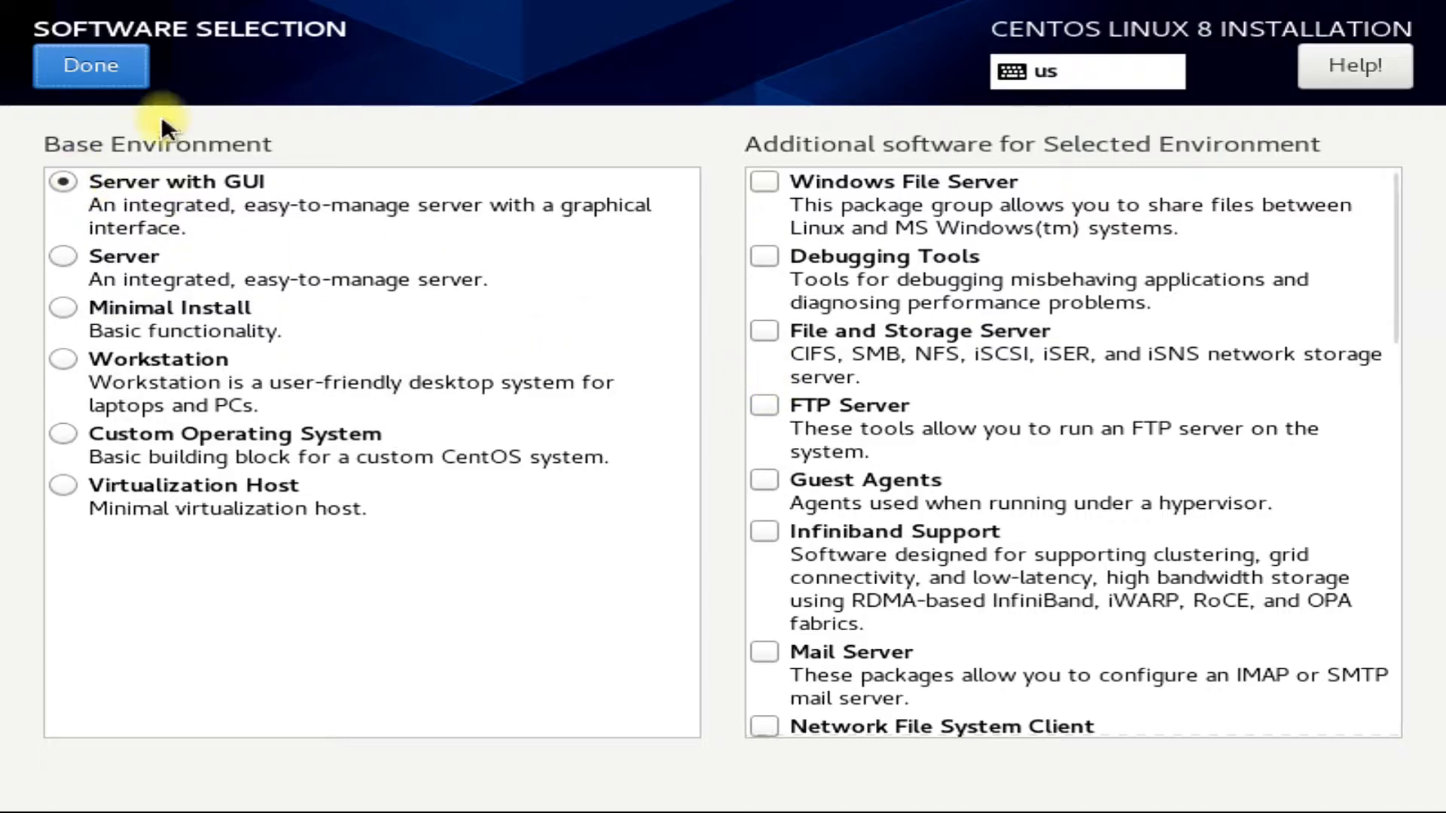
{"action": "left_click", "coordinate": [91, 65]}
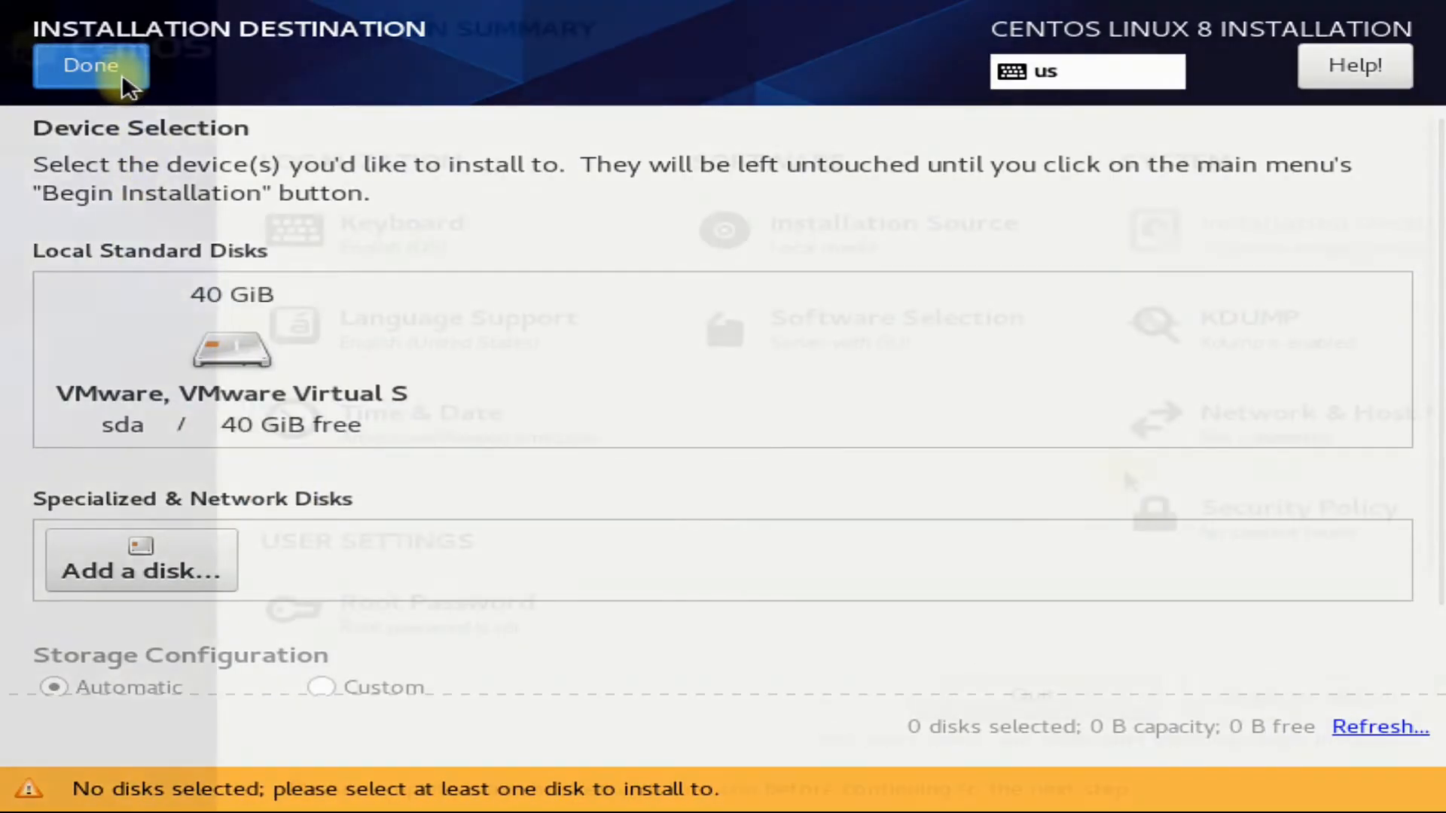
{"action": "left_click", "coordinate": [89, 66]}
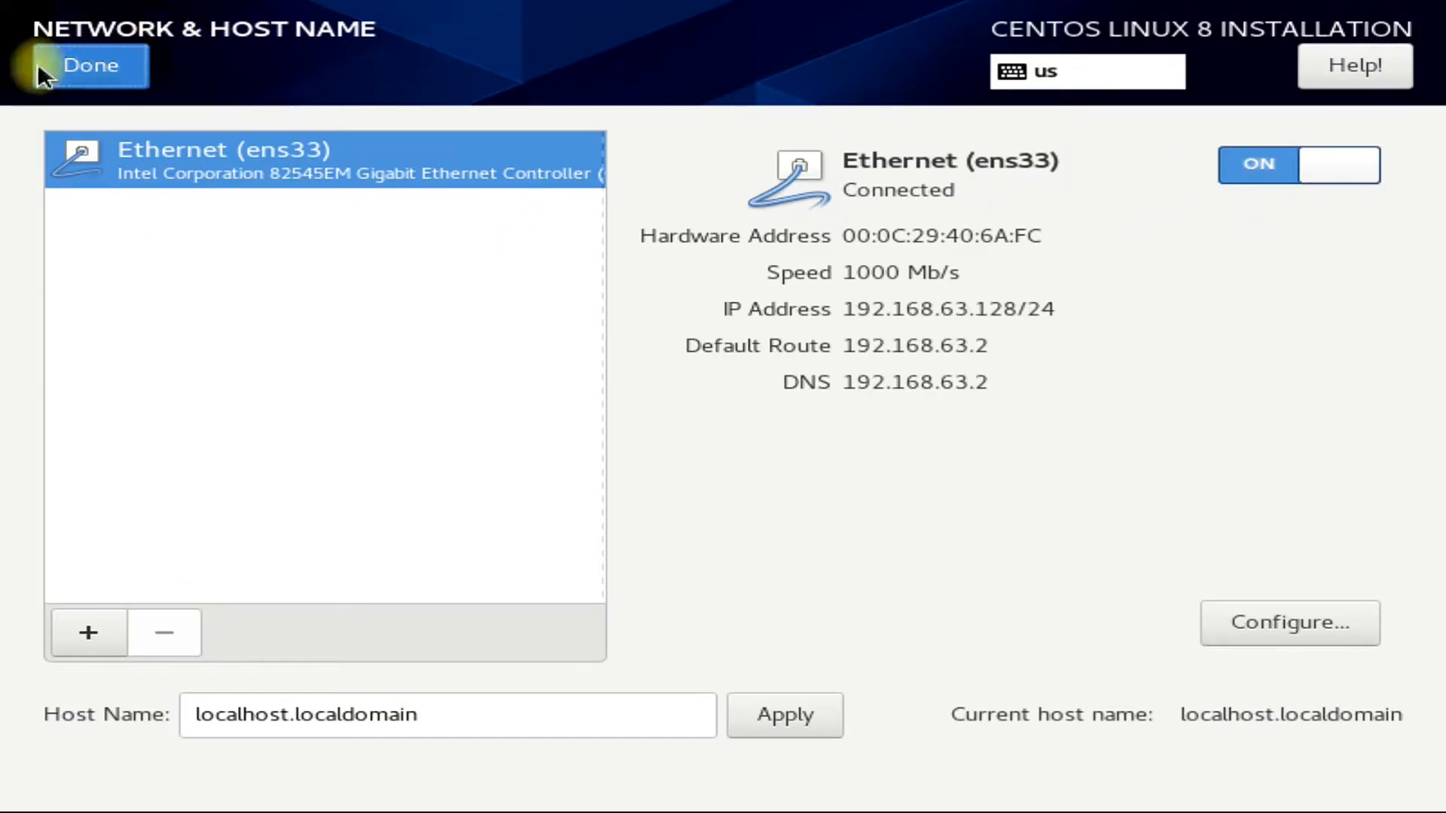
{"action": "left_click", "coordinate": [89, 65]}
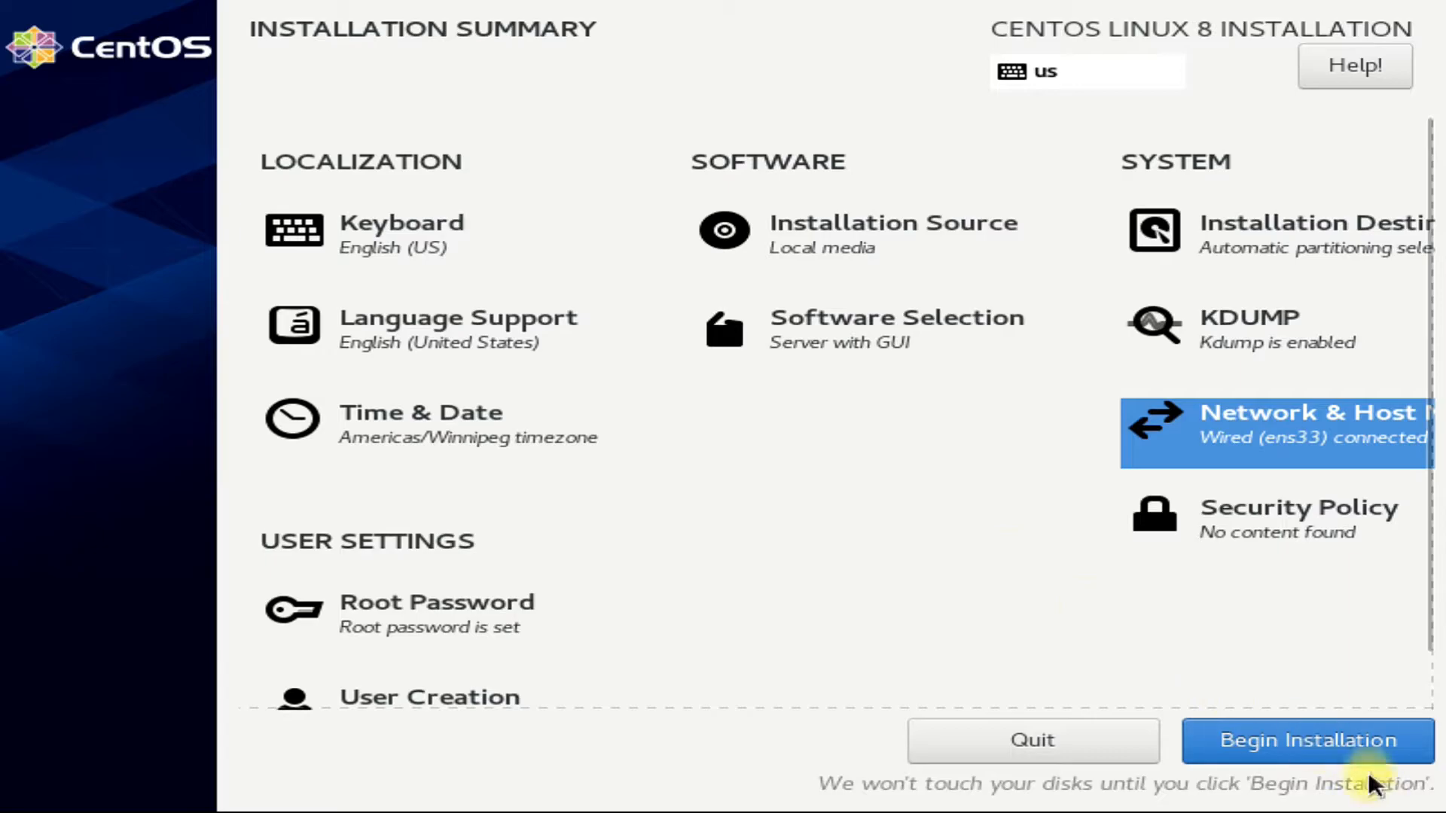
{"action": "scroll", "scroll_direction": "down", "scroll_amount": 3}
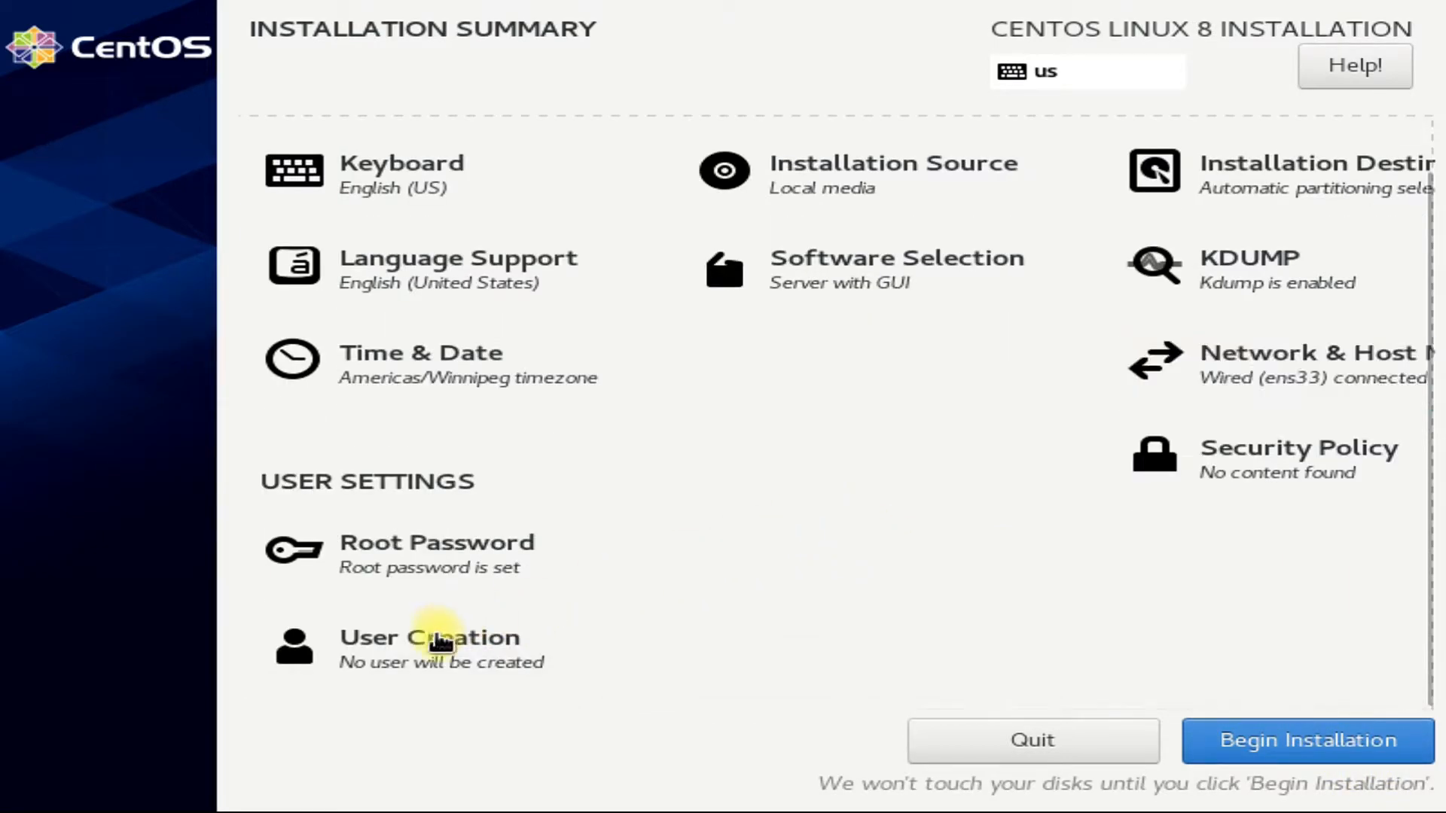
Add a user with administrator rights and a password, accepting the weak-password warning.
{"action": "left_click", "coordinate": [428, 637]}
{"action": "type", "text": "techsolutio"}
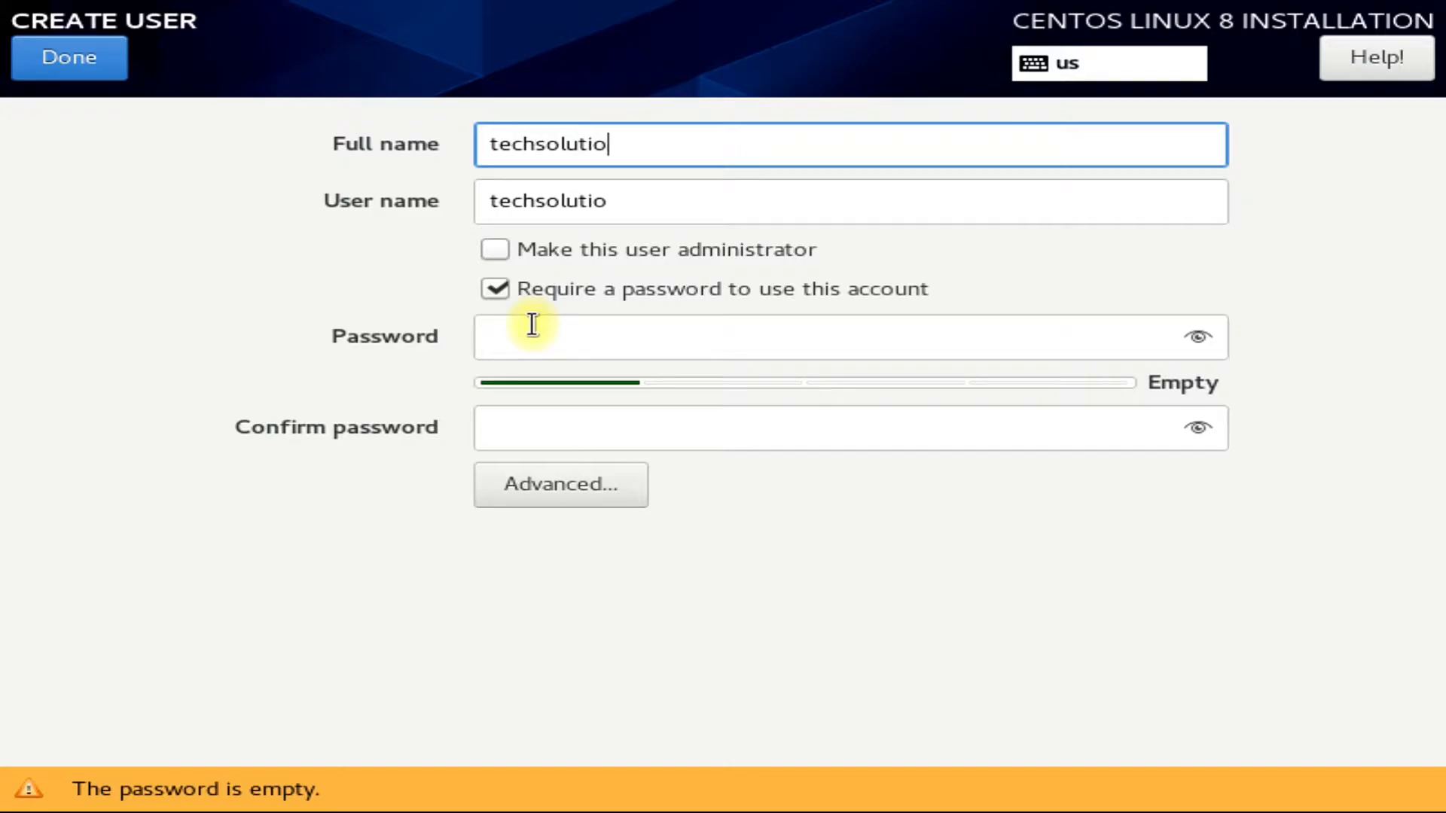
{"action": "type", "text": "z"}
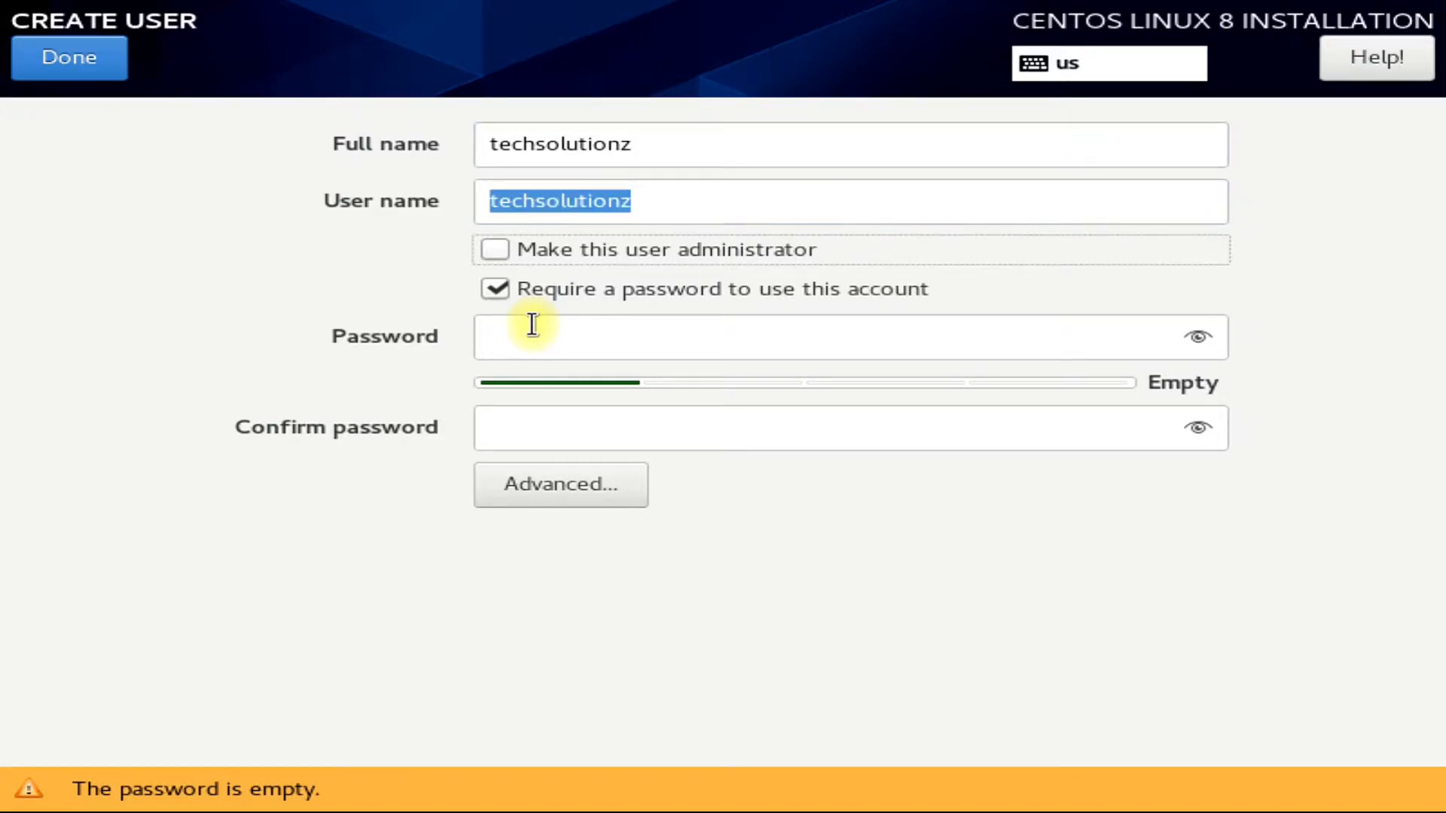
{"action": "left_click", "coordinate": [494, 250]}
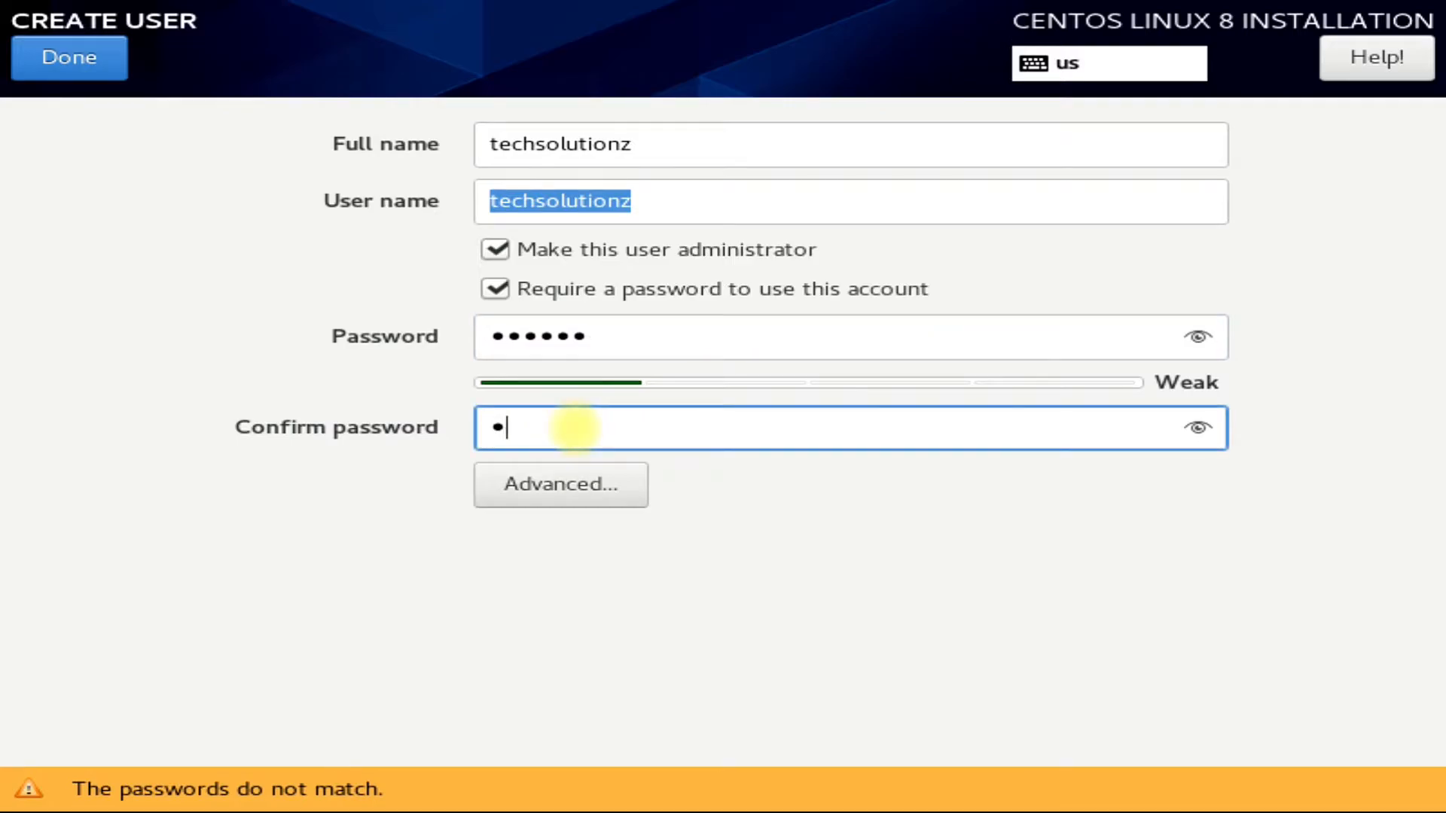
{"action": "left_click", "coordinate": [69, 58]}
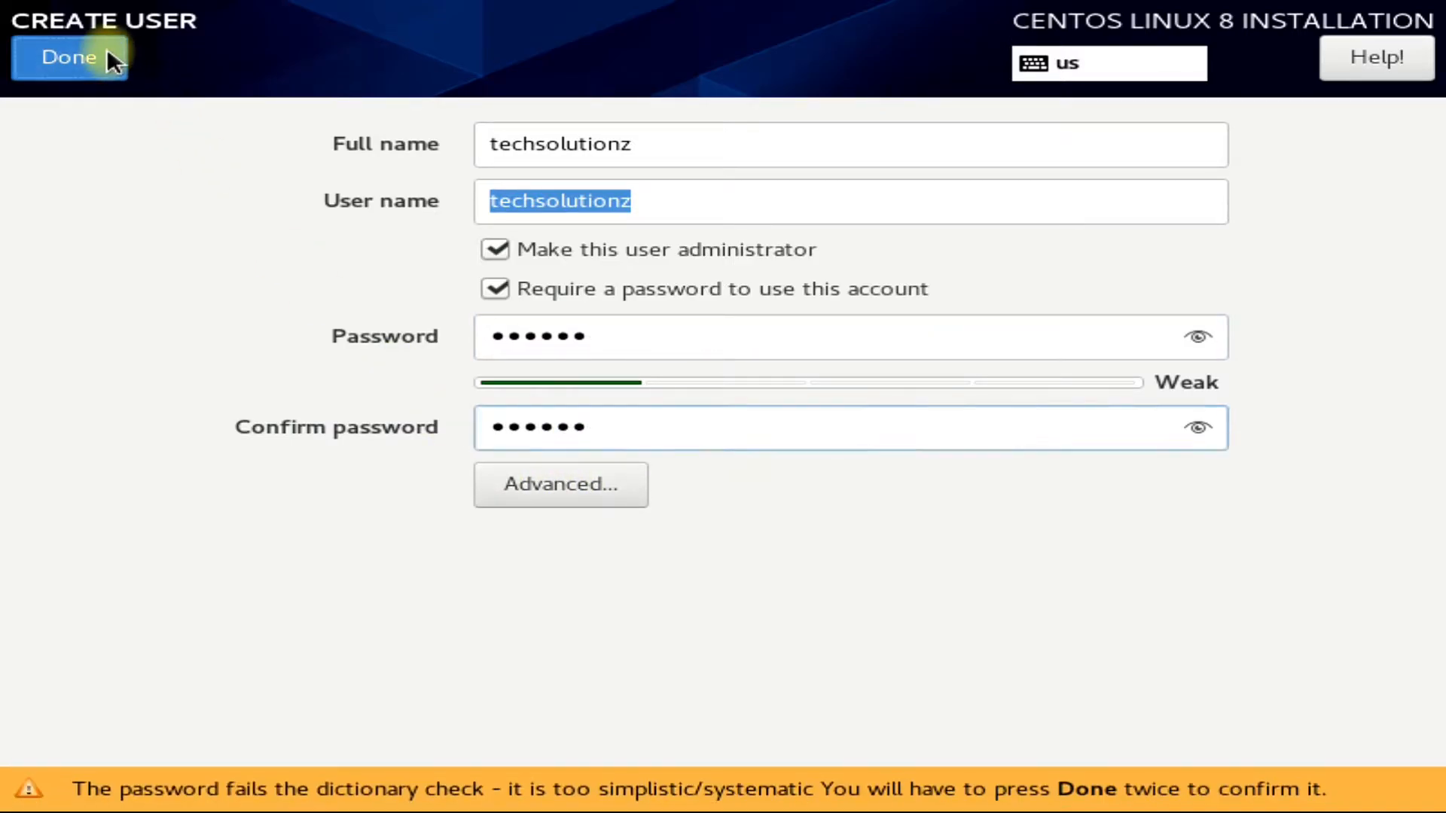
{"action": "left_click", "coordinate": [67, 57]}
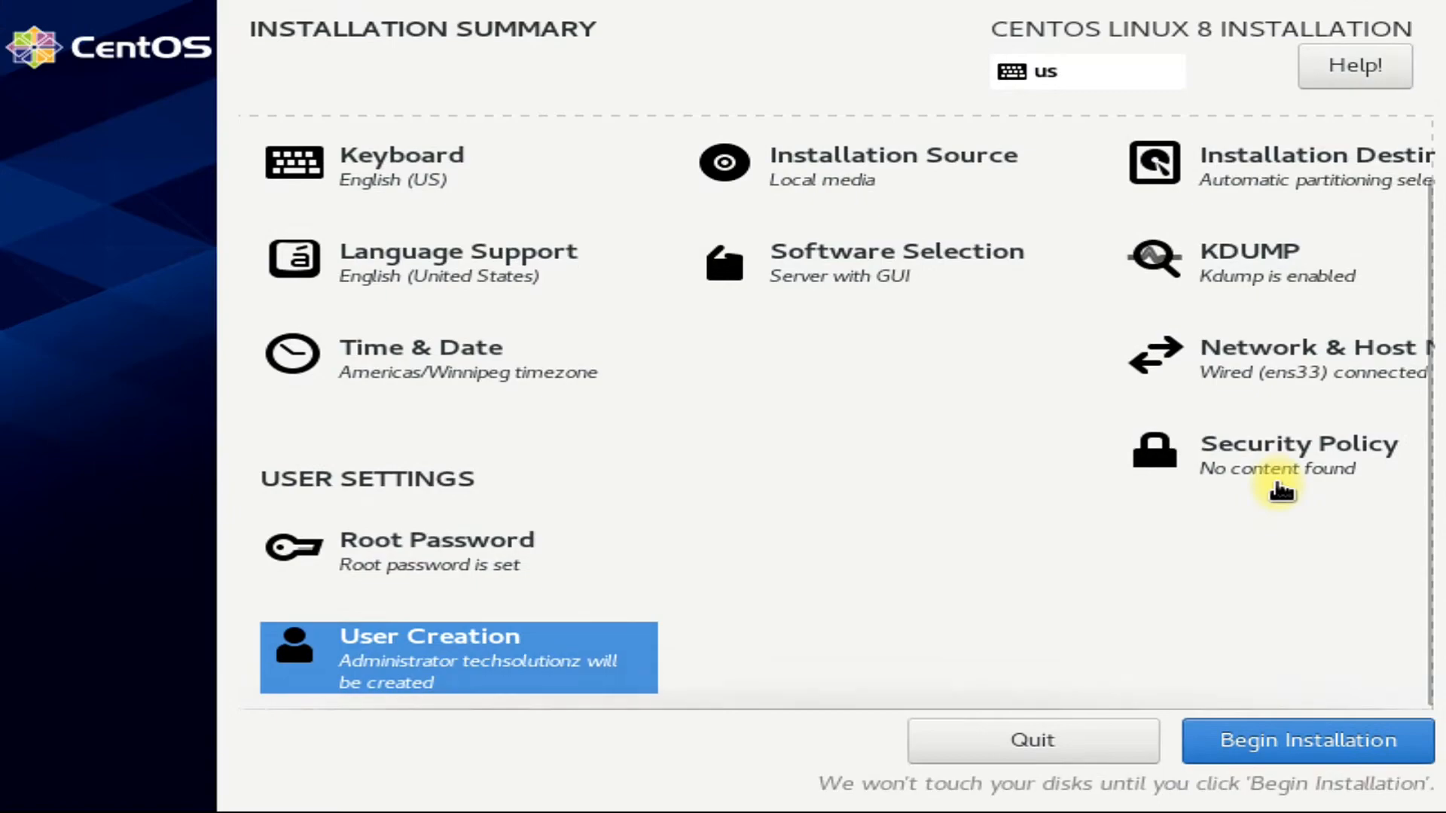
{"action": "mouse_move", "coordinate": [1286, 517]}
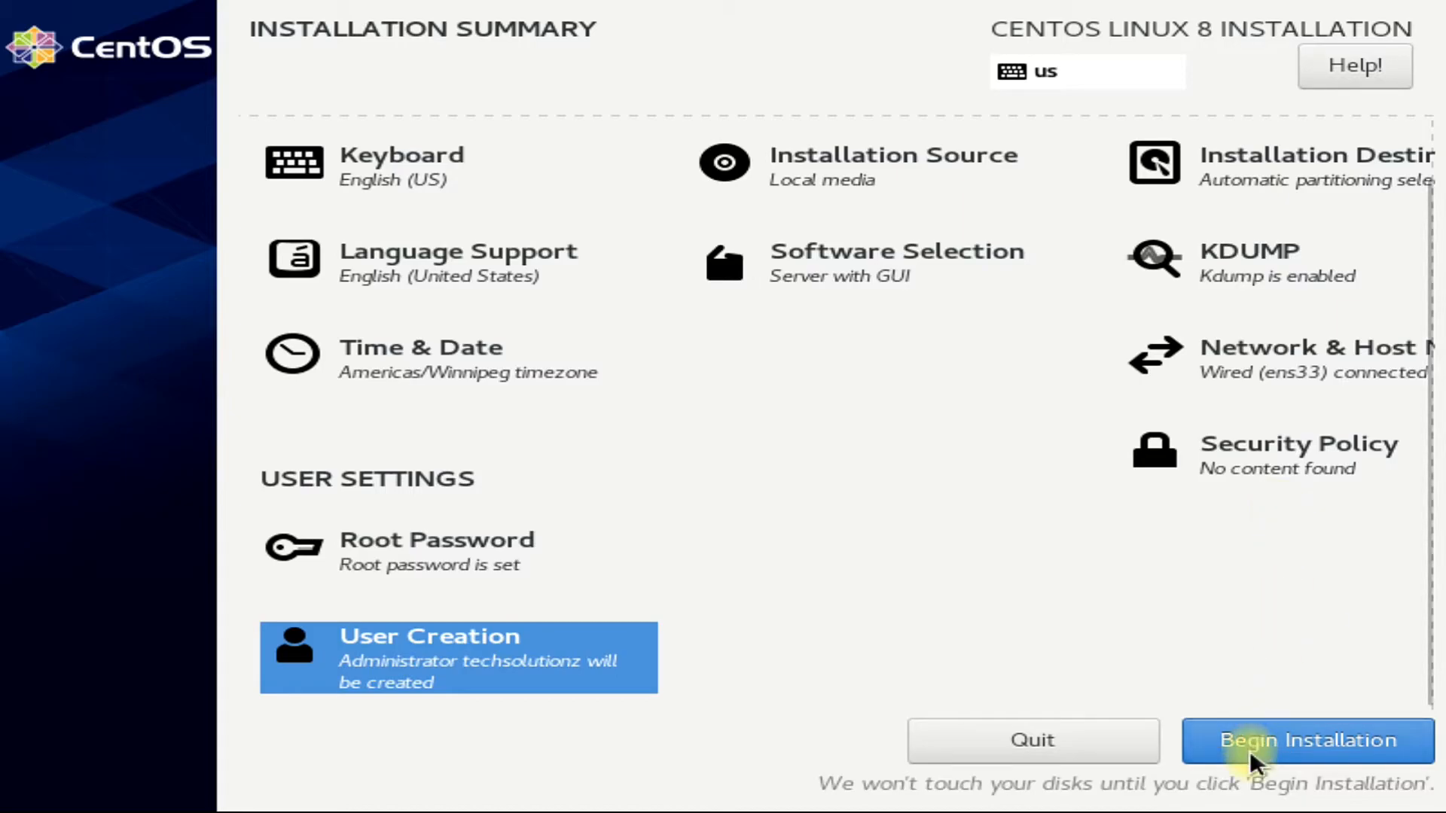
Begin Installation so the packages download and install.
{"action": "left_click", "coordinate": [1305, 740]}
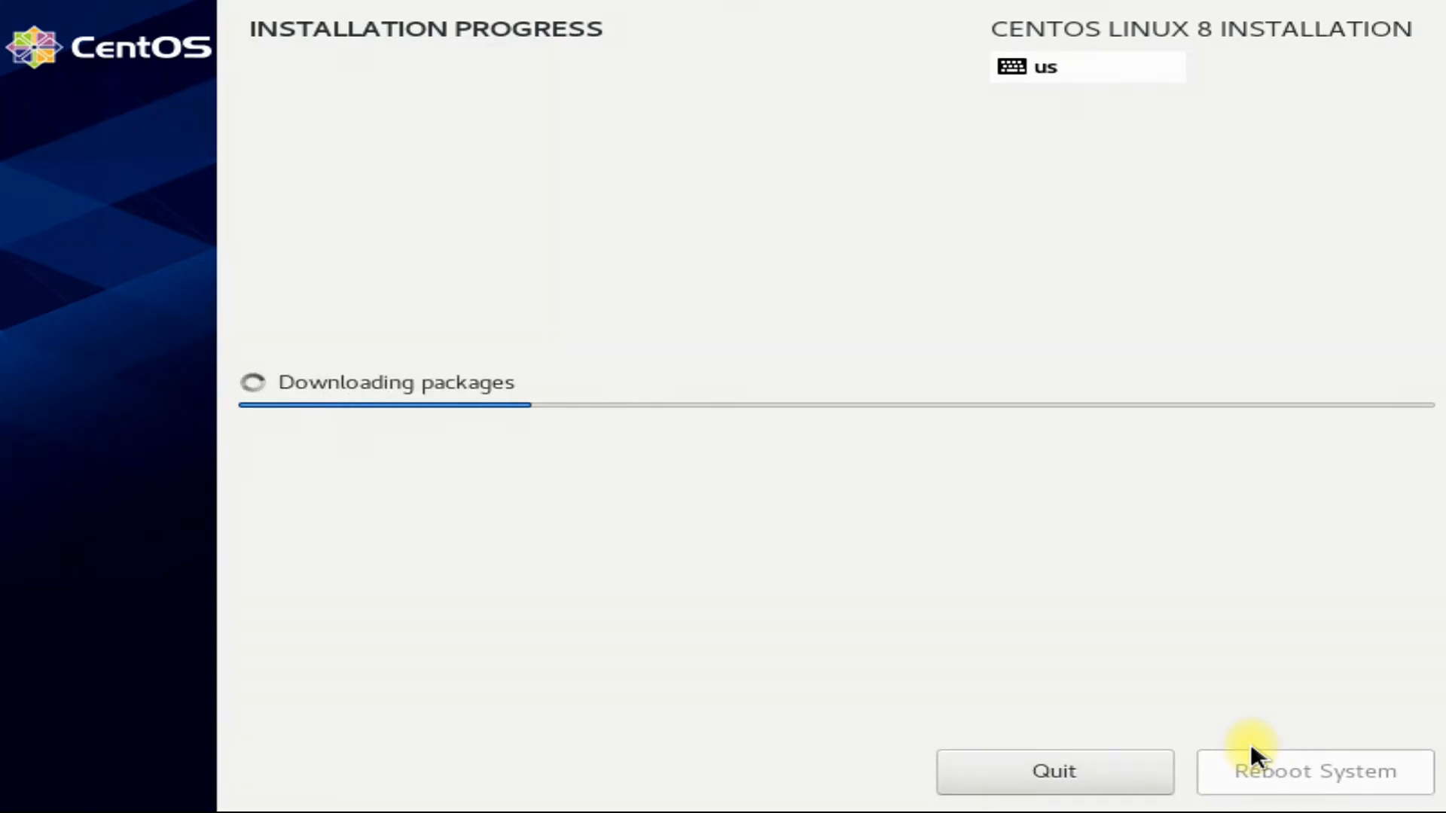
{"action": "mouse_move", "coordinate": [900, 476]}
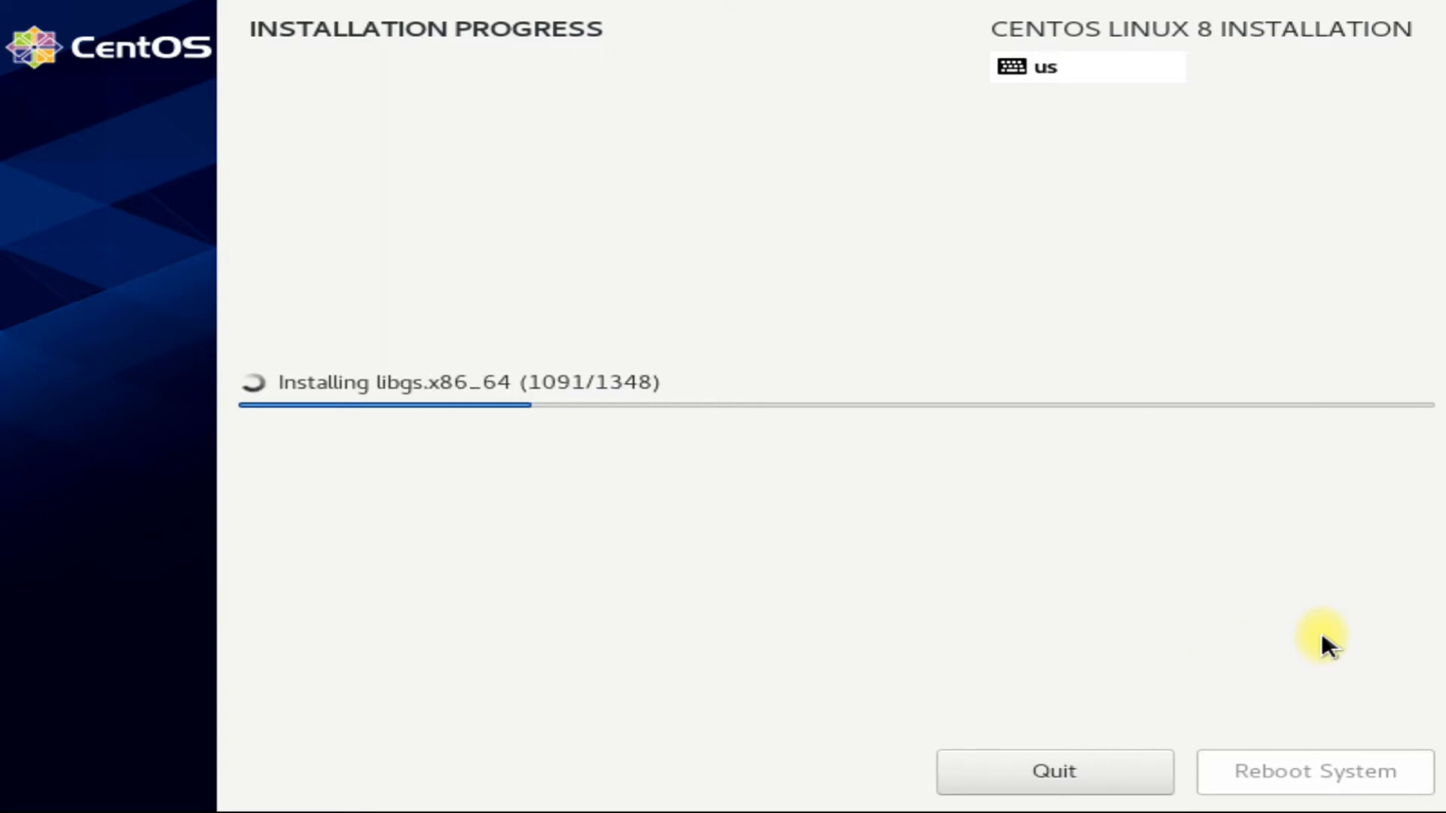
{"action": "mouse_move", "coordinate": [693, 479]}
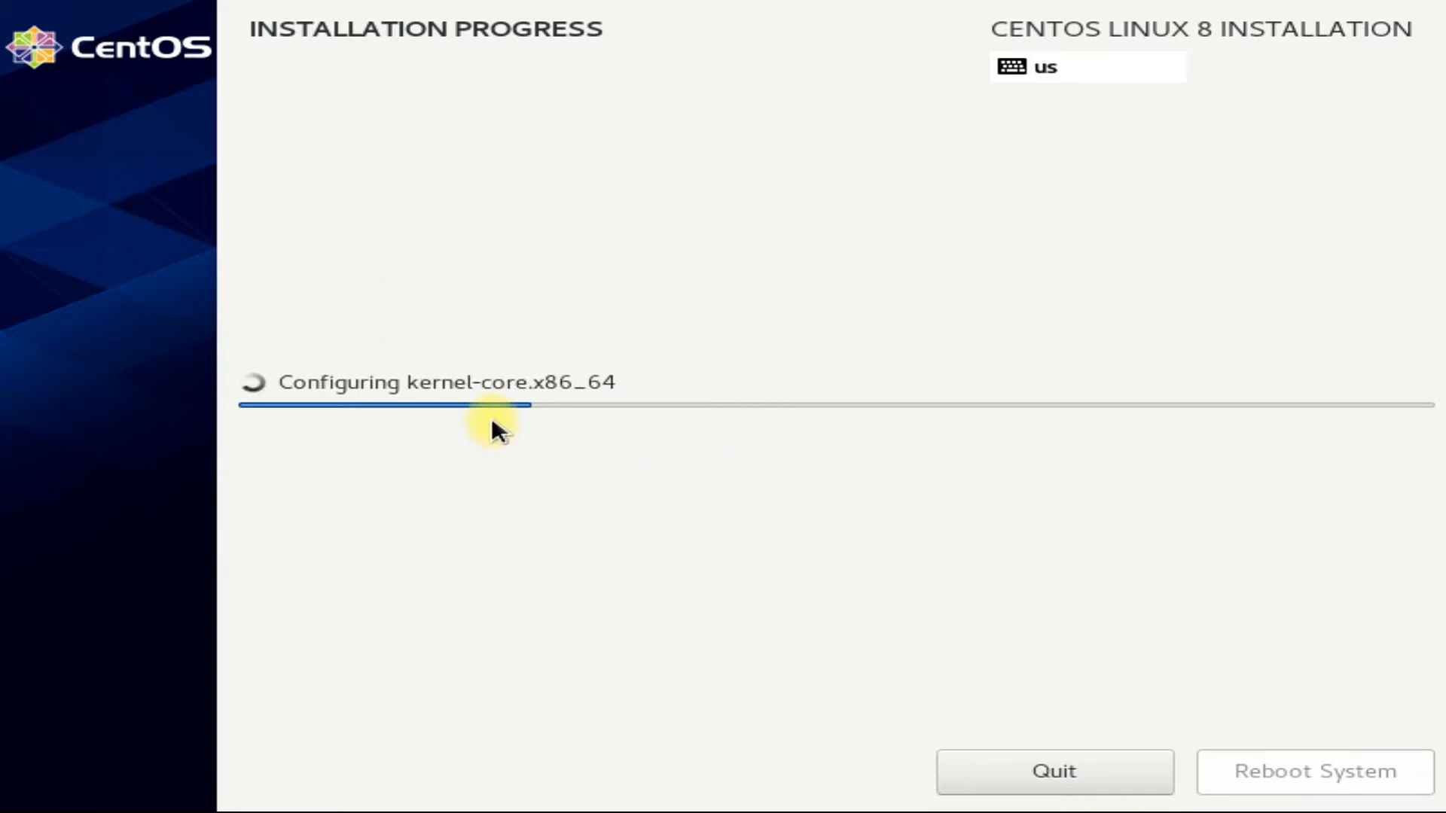
{"action": "mouse_move", "coordinate": [539, 408]}
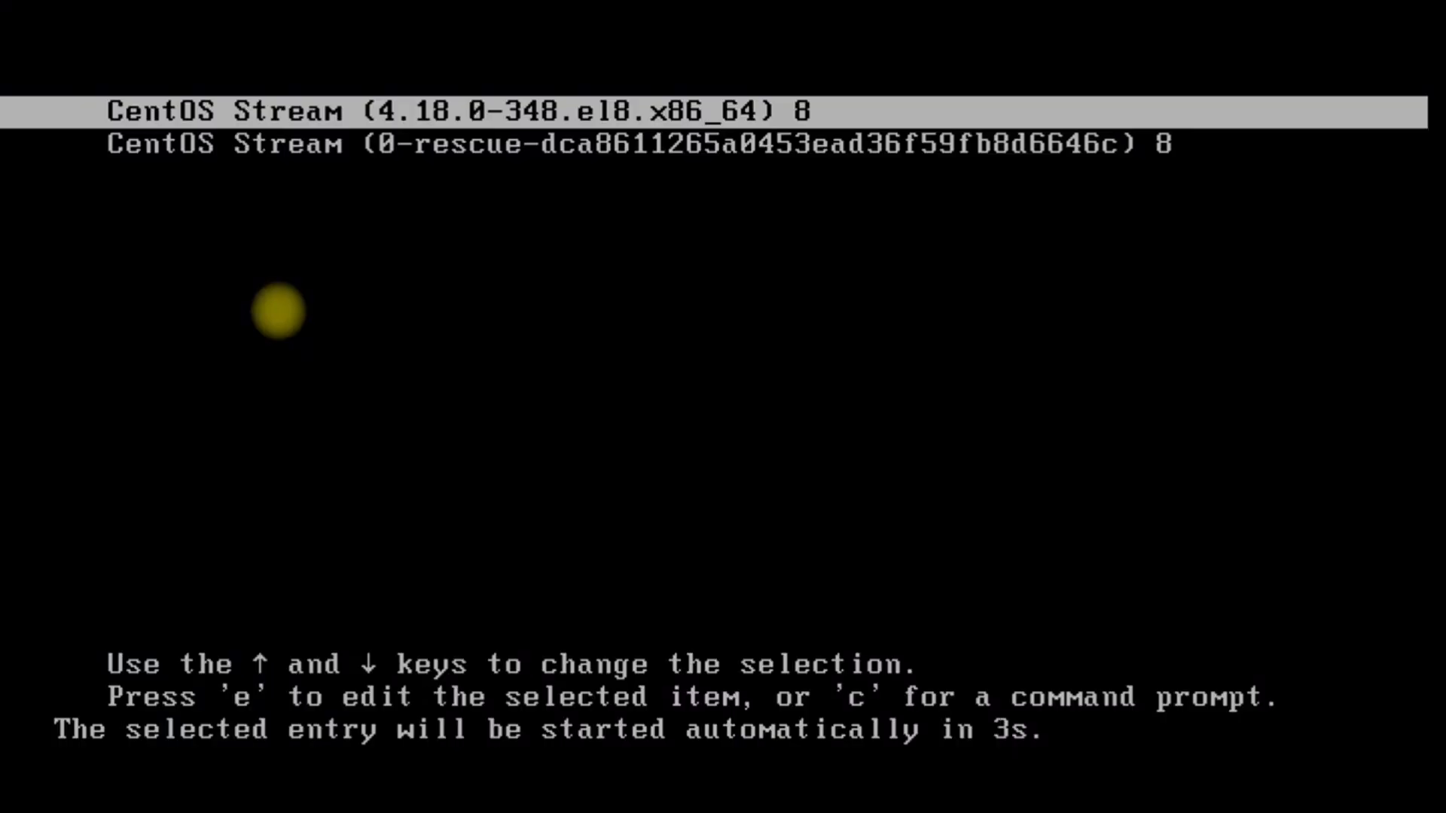
{"action": "mouse_move", "coordinate": [1347, 11]}
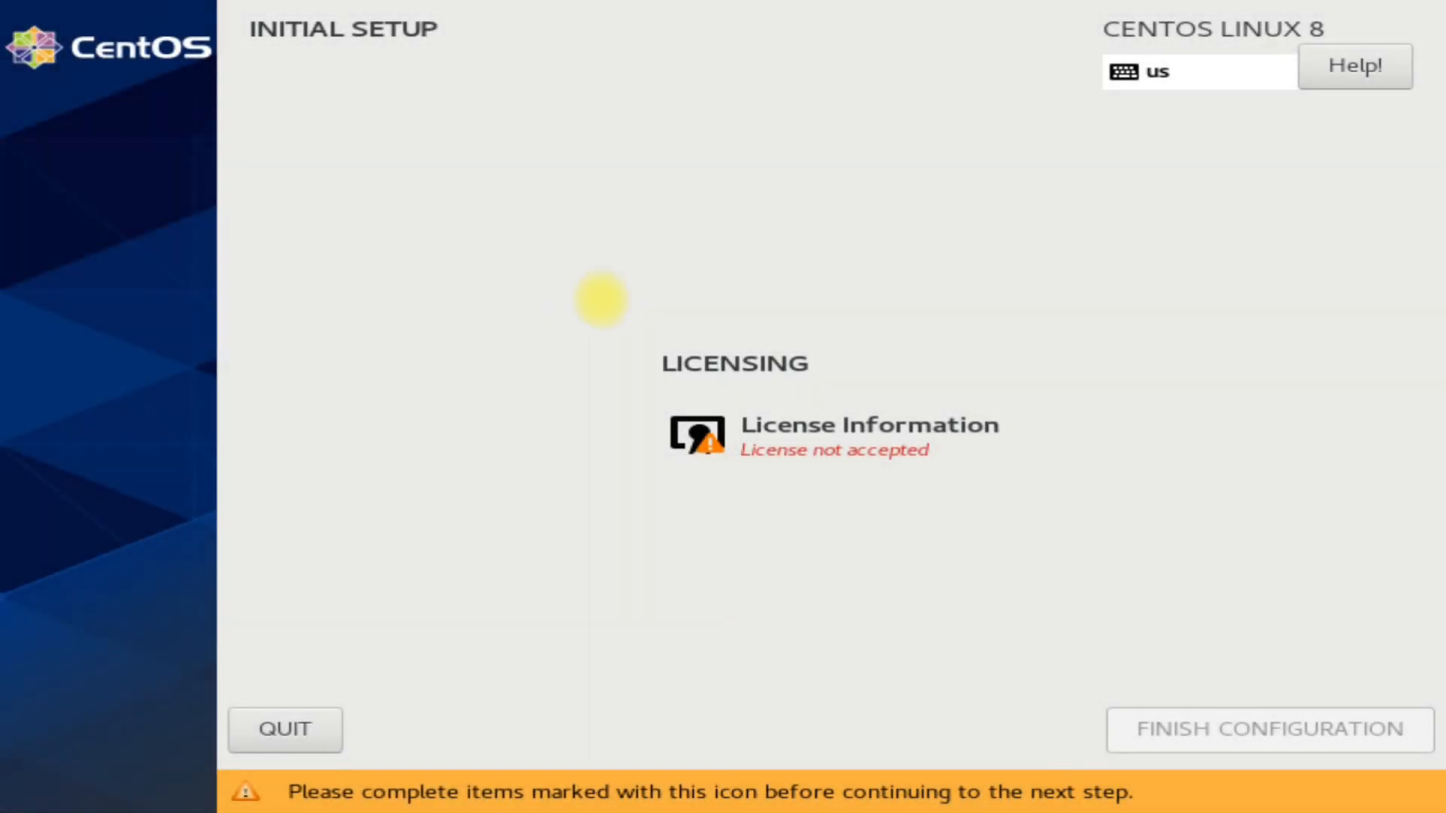
Accept the CentOS license under License Information, then Finish Configuration.
{"action": "left_click", "coordinate": [839, 434]}
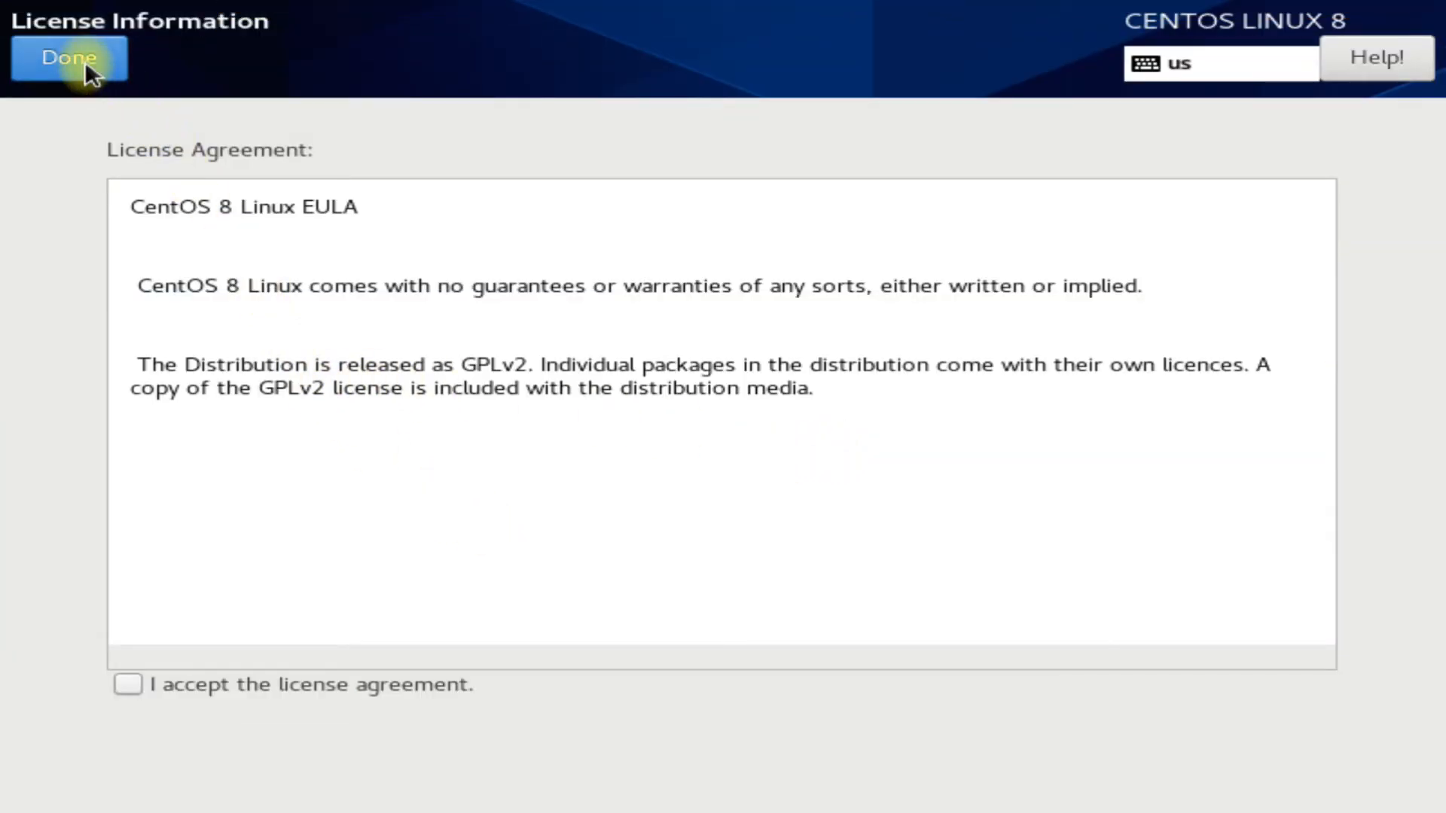
{"action": "left_click", "coordinate": [68, 57]}
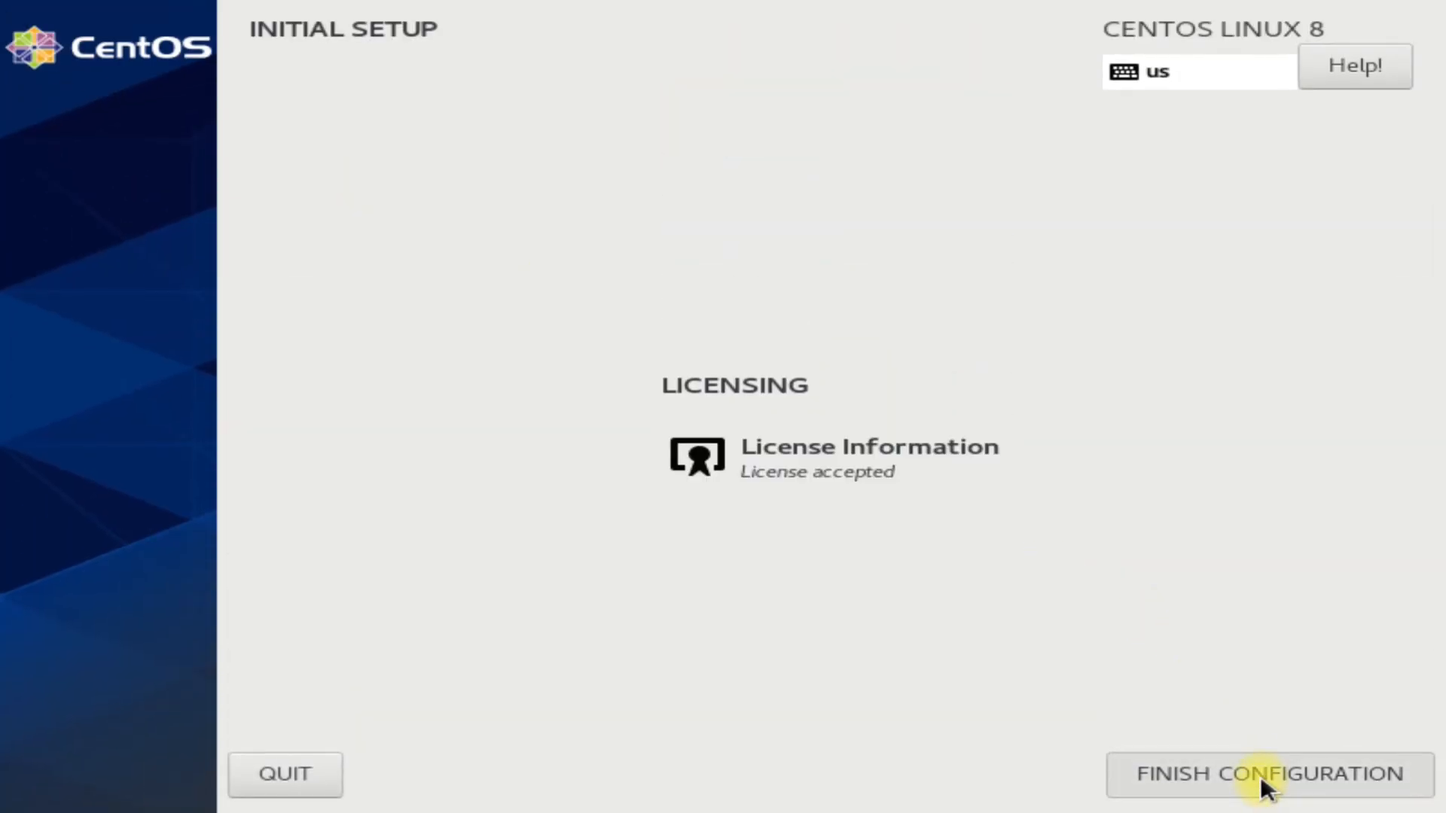
{"action": "left_click", "coordinate": [1267, 773]}
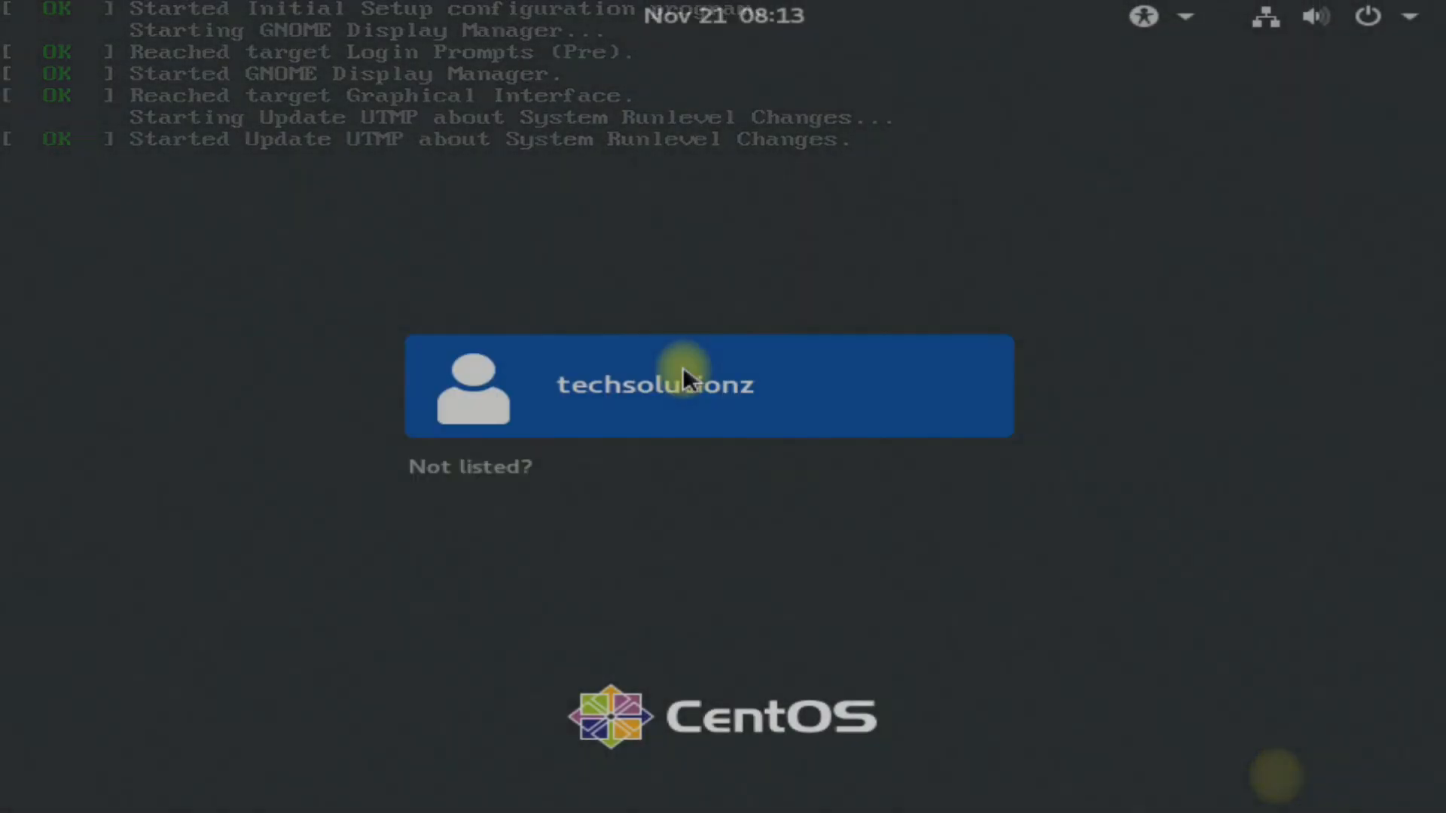
Sign in as the new user, keeping English, US keyboard and location services off.
{"action": "left_click", "coordinate": [710, 385]}
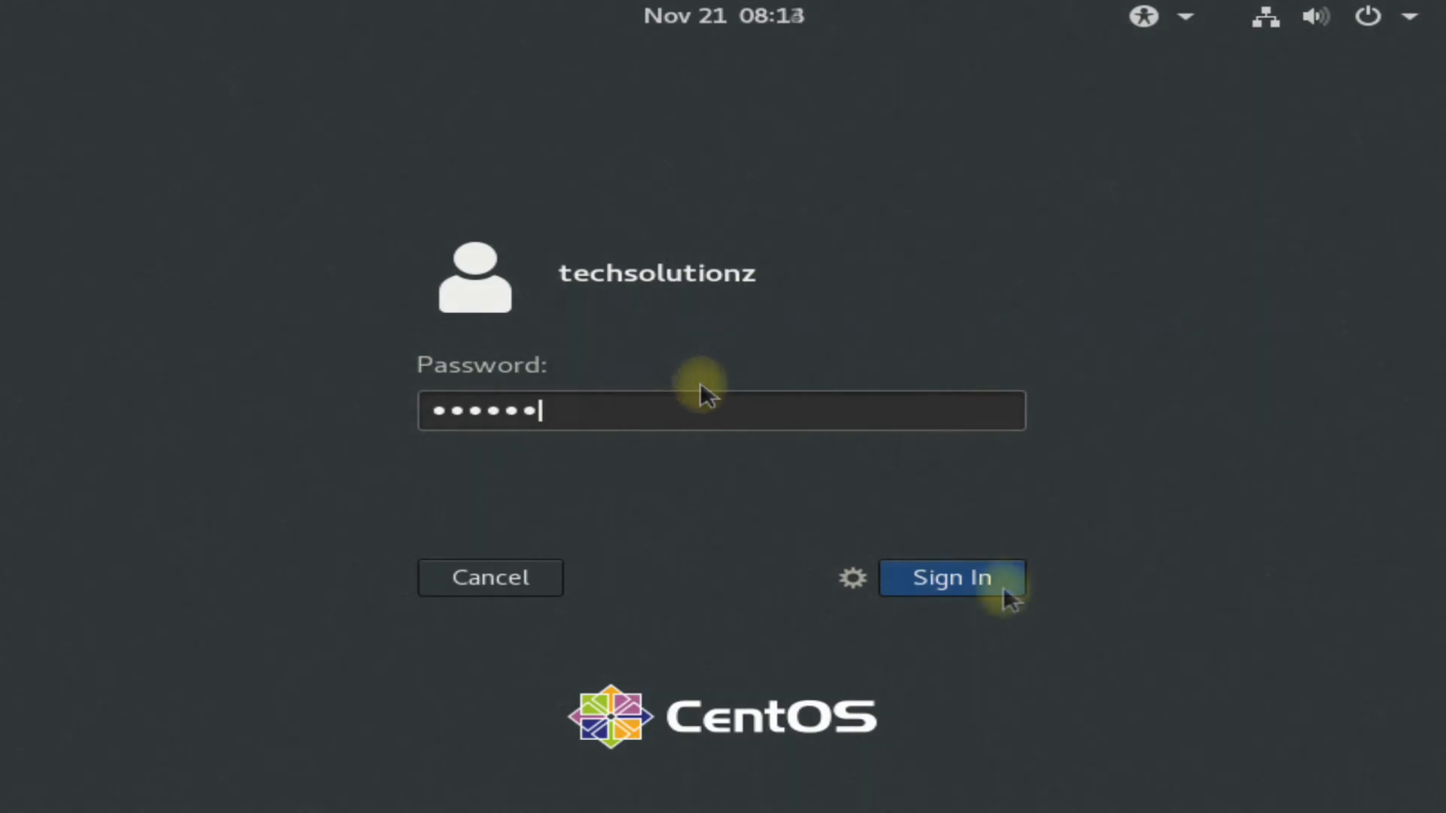
{"action": "left_click", "coordinate": [952, 578]}
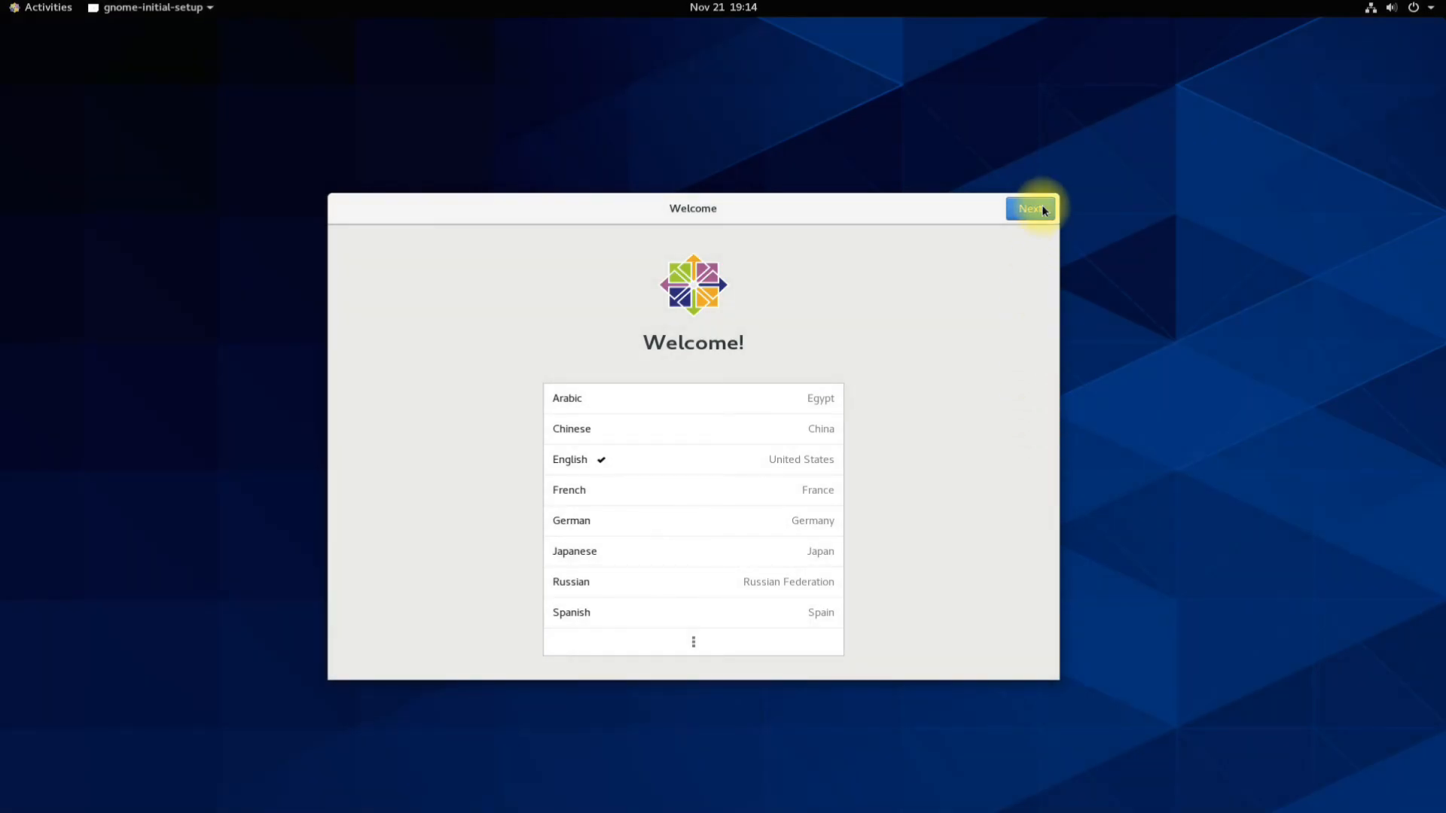
{"action": "left_click", "coordinate": [1030, 208]}
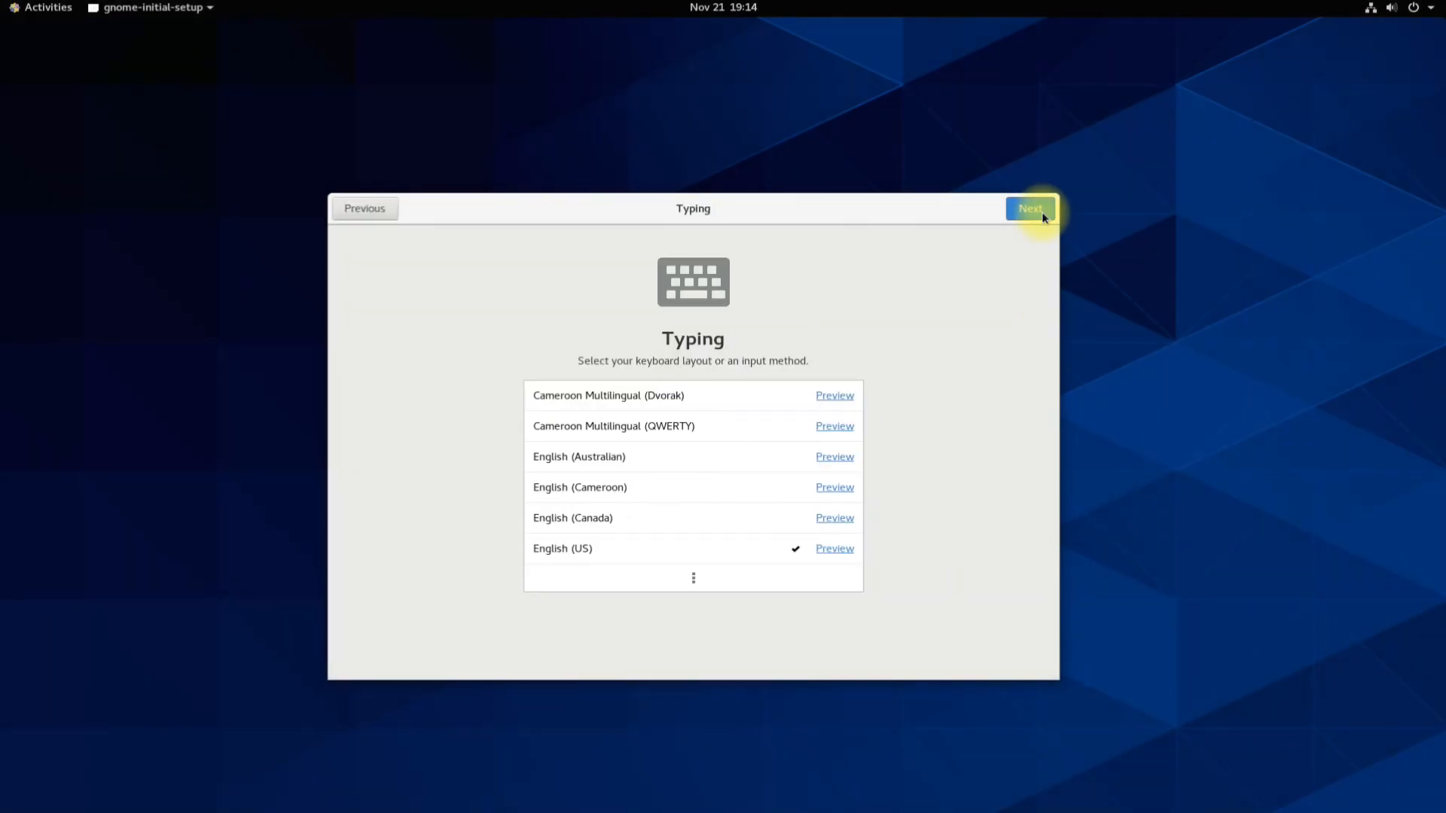
{"action": "left_click", "coordinate": [1029, 208]}
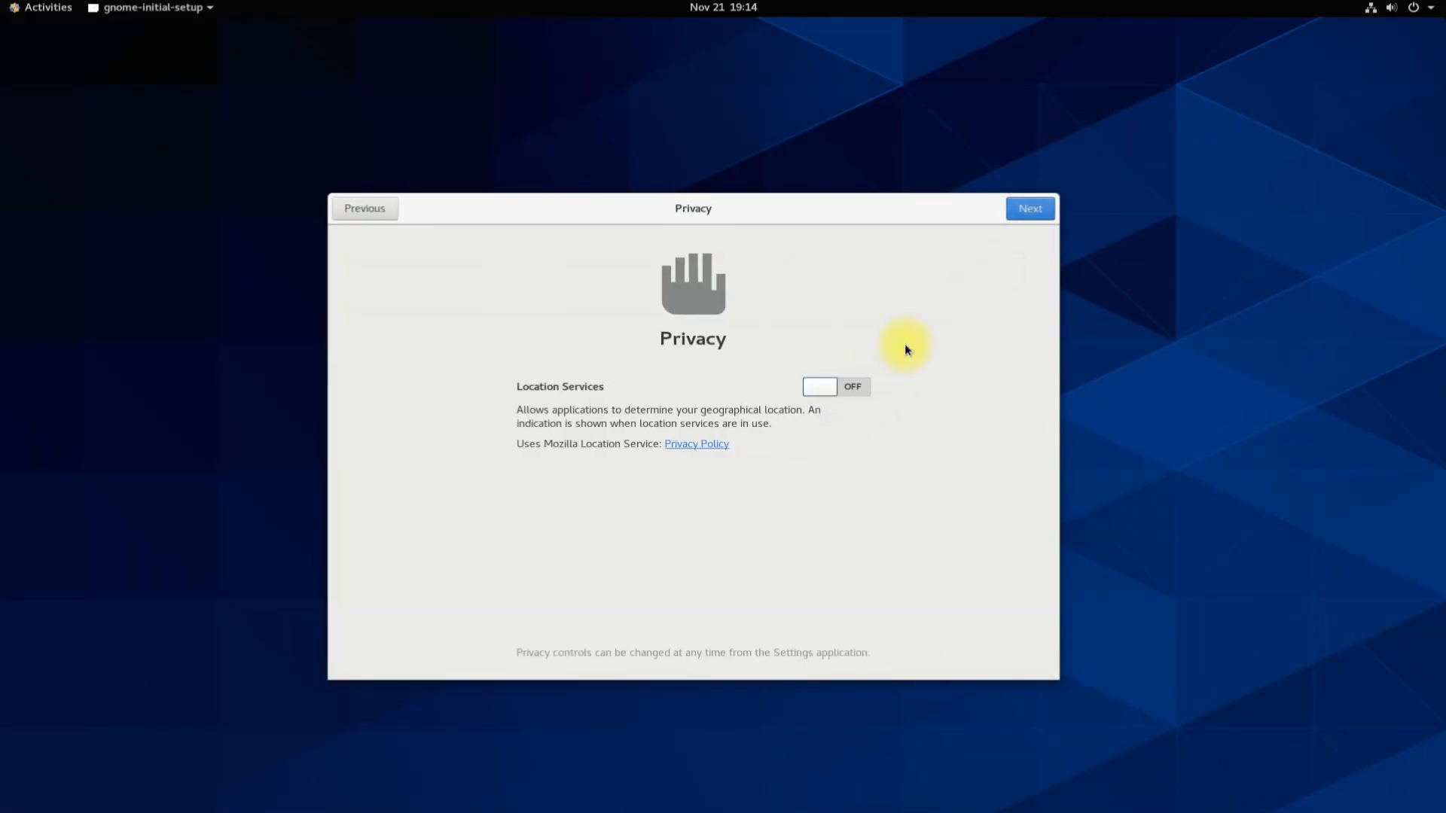
{"action": "left_click", "coordinate": [1030, 208]}
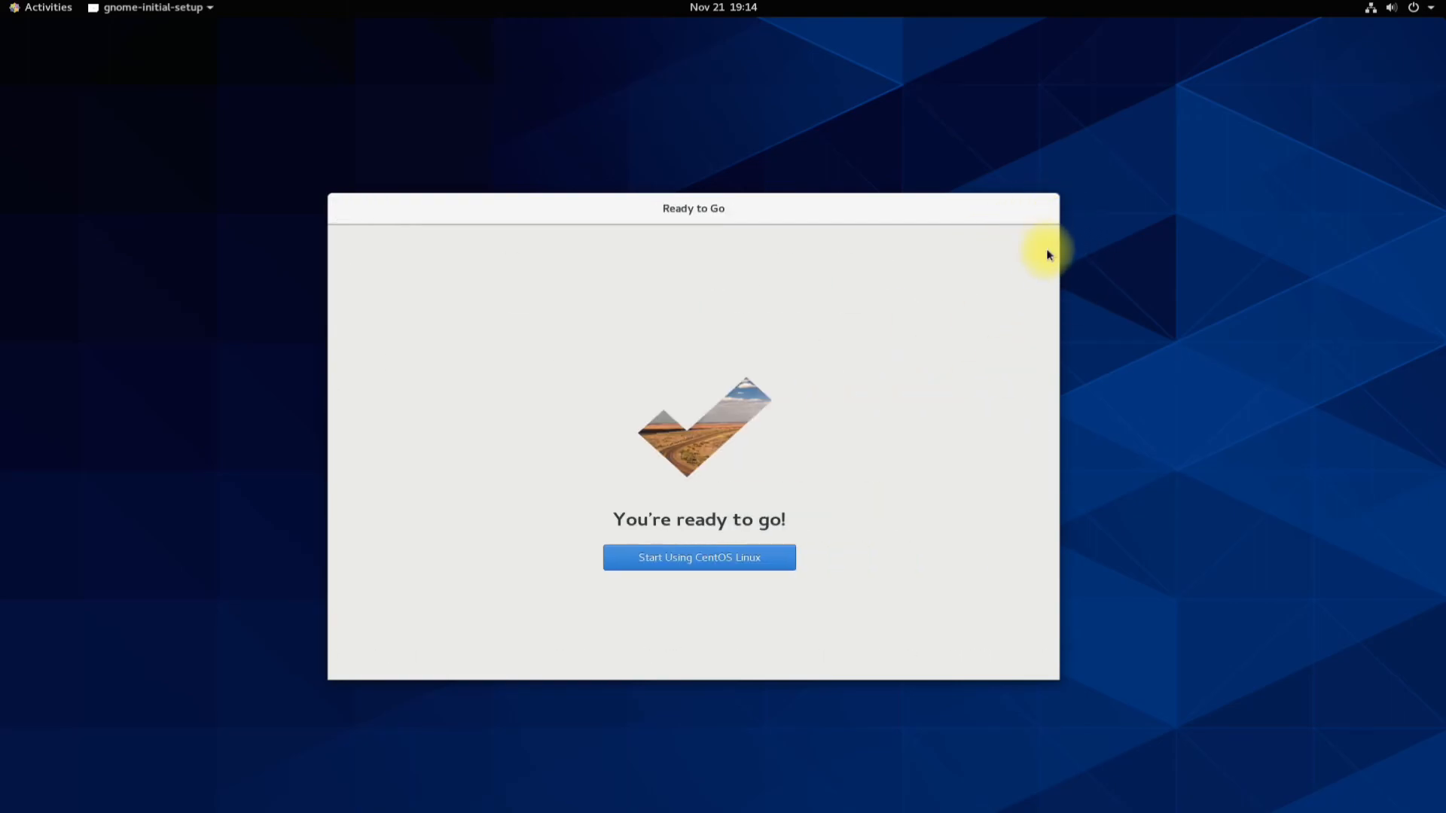
{"action": "left_click", "coordinate": [699, 557]}
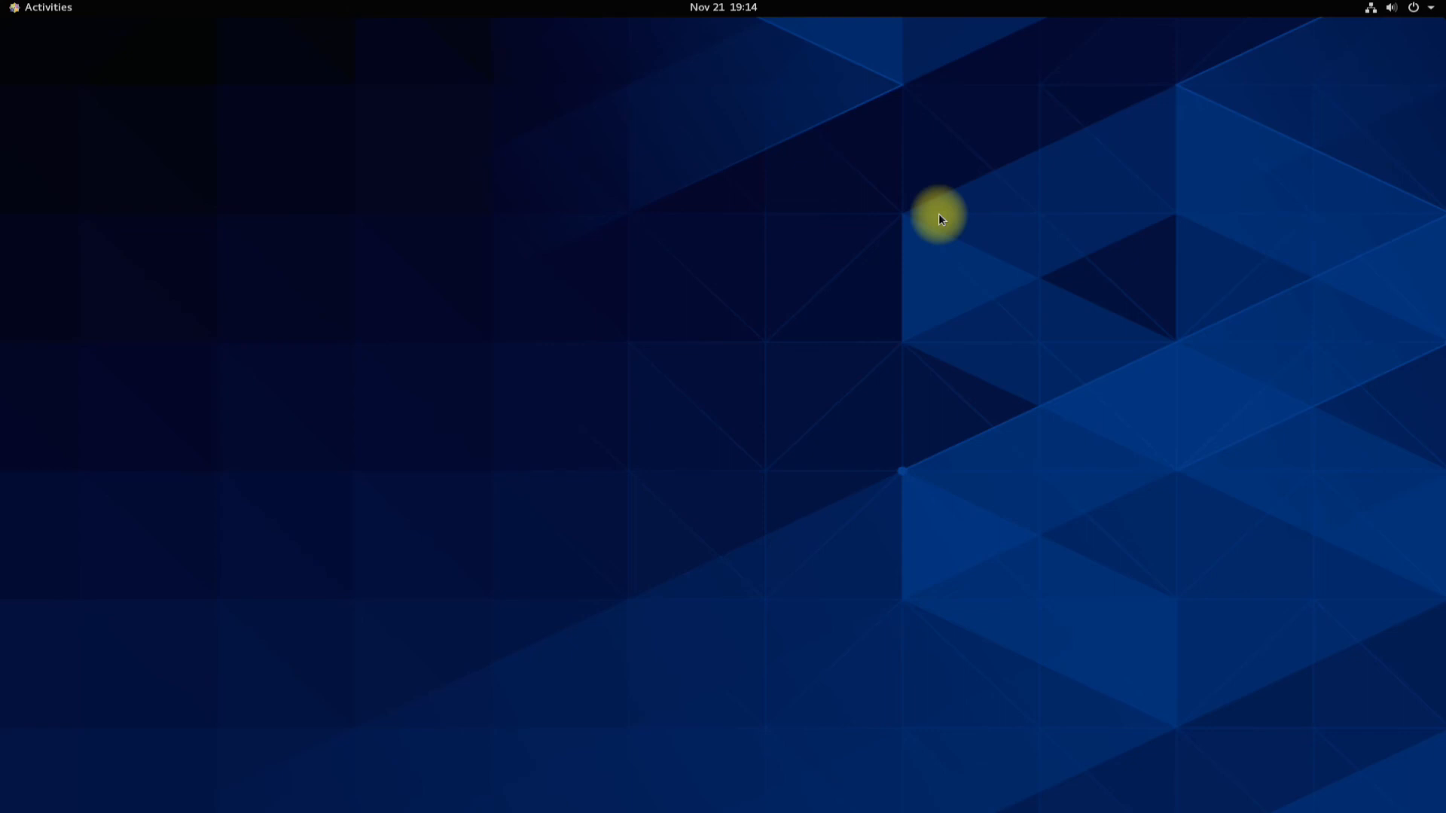
{"action": "mouse_move", "coordinate": [140, 66]}
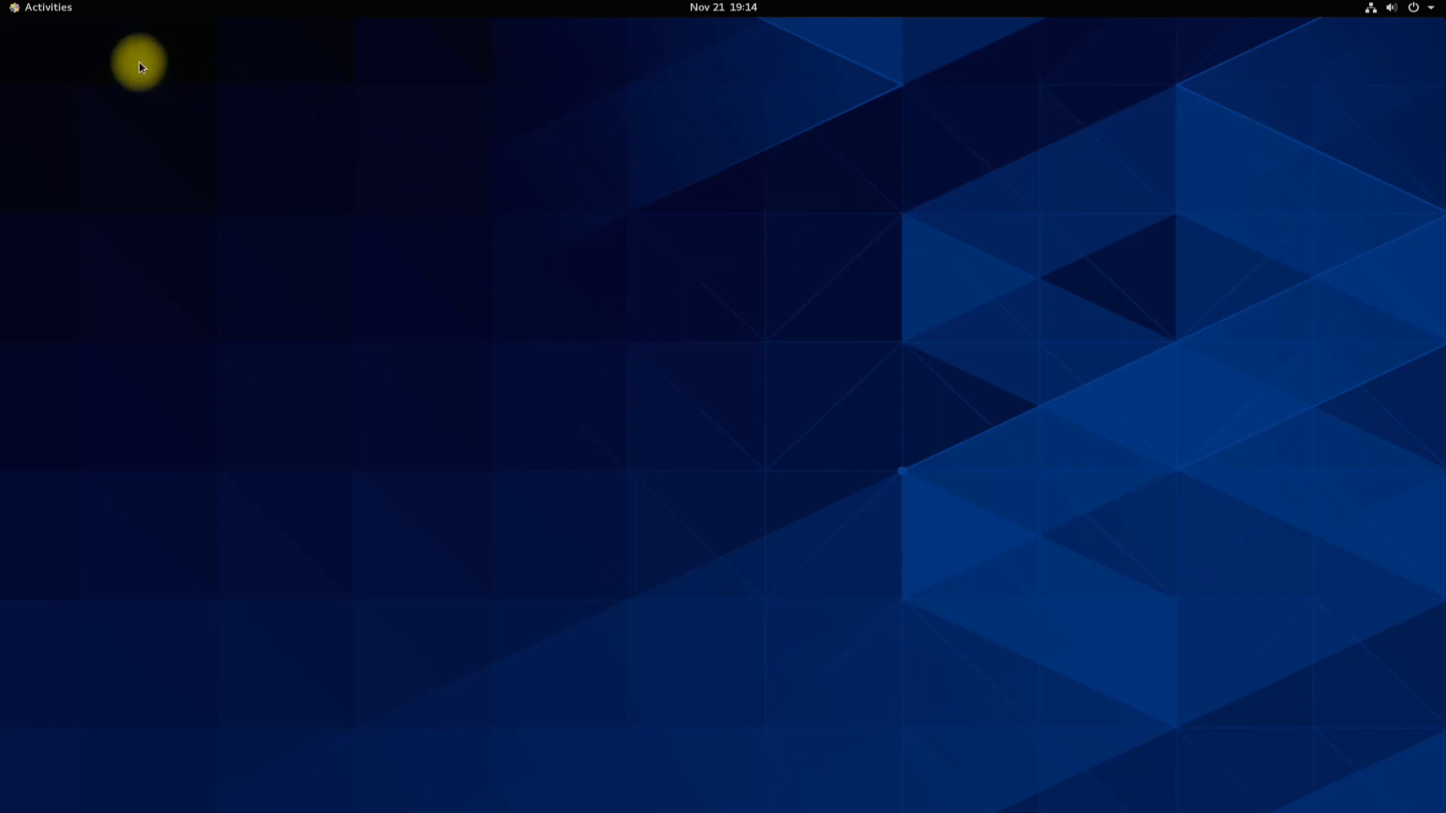
Open Activities and show the full list of installed applications.
{"action": "left_click", "coordinate": [48, 8]}
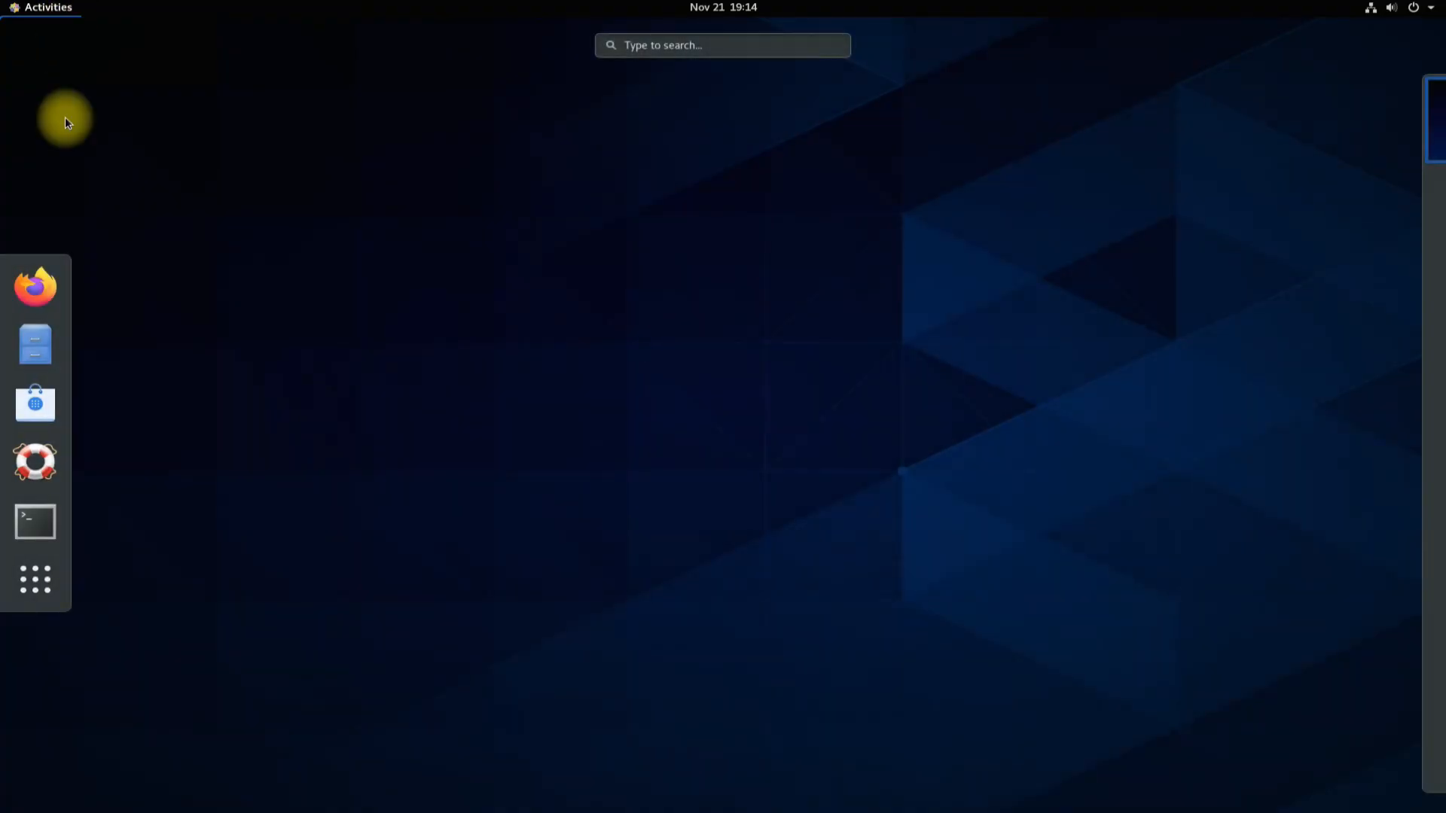
{"action": "left_click", "coordinate": [35, 580]}
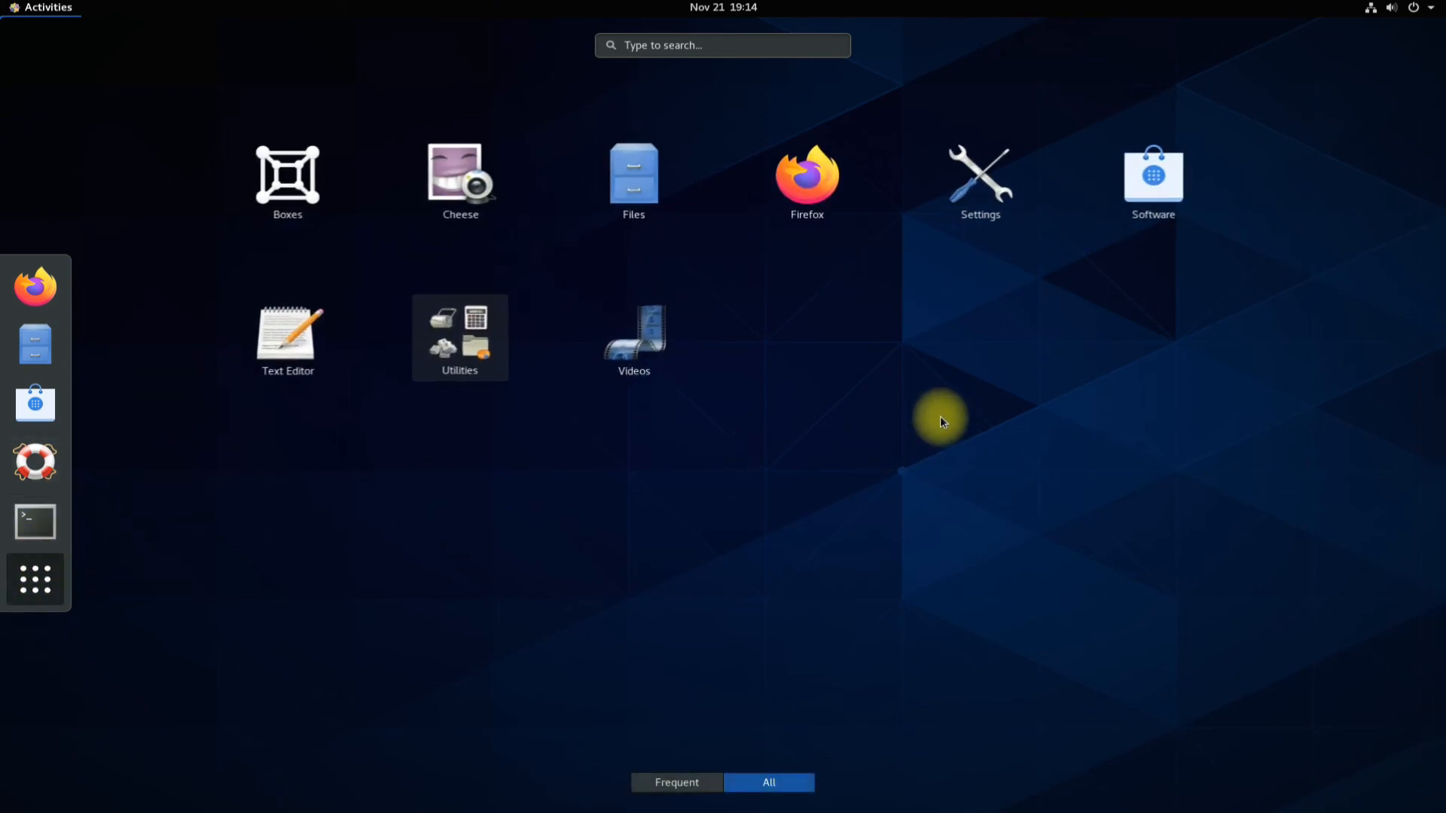